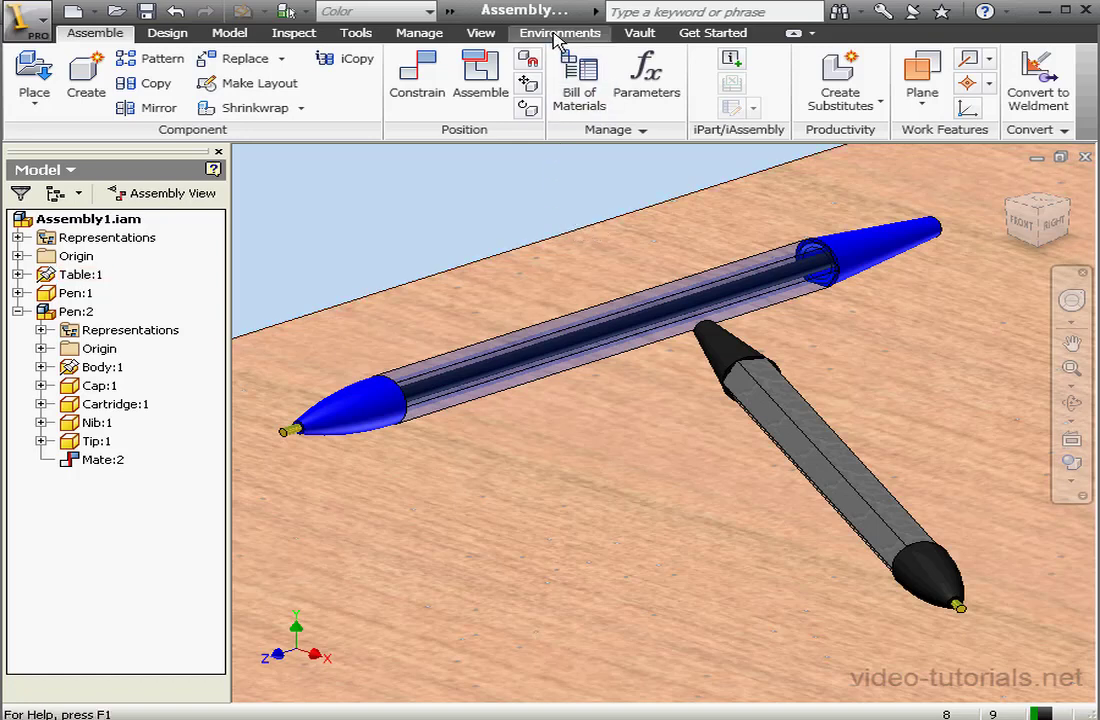
# Step: Enter the Inventor Studio environment from the Environments ribbon
pyautogui.click(560, 32)
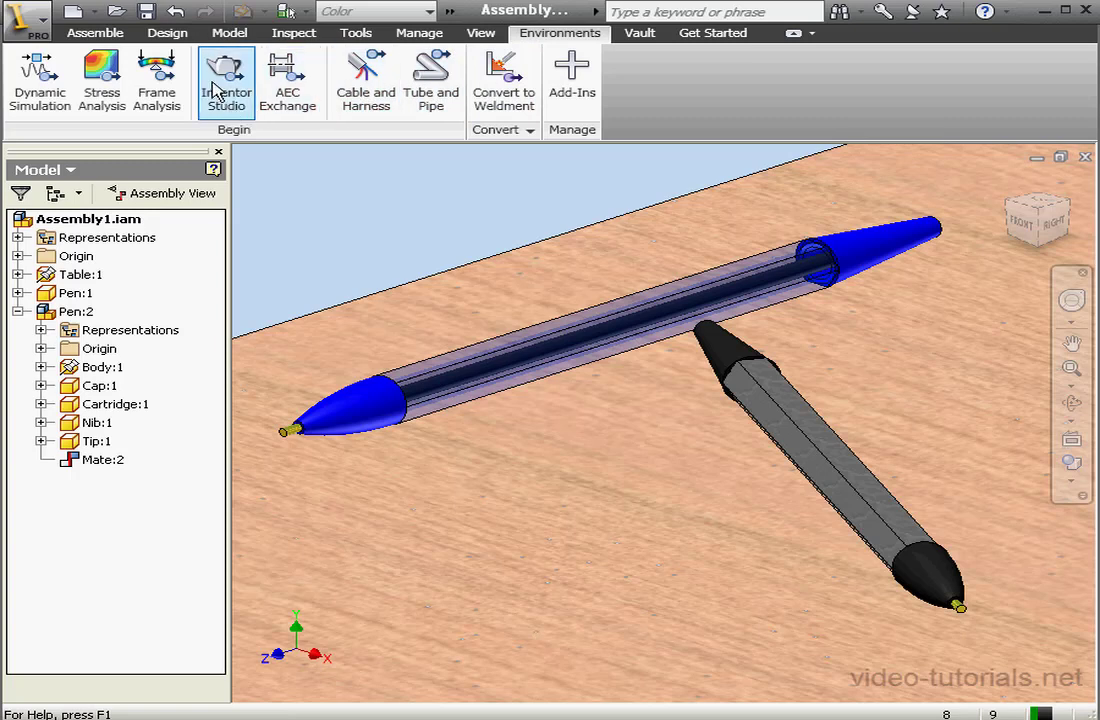
pyautogui.click(224, 80)
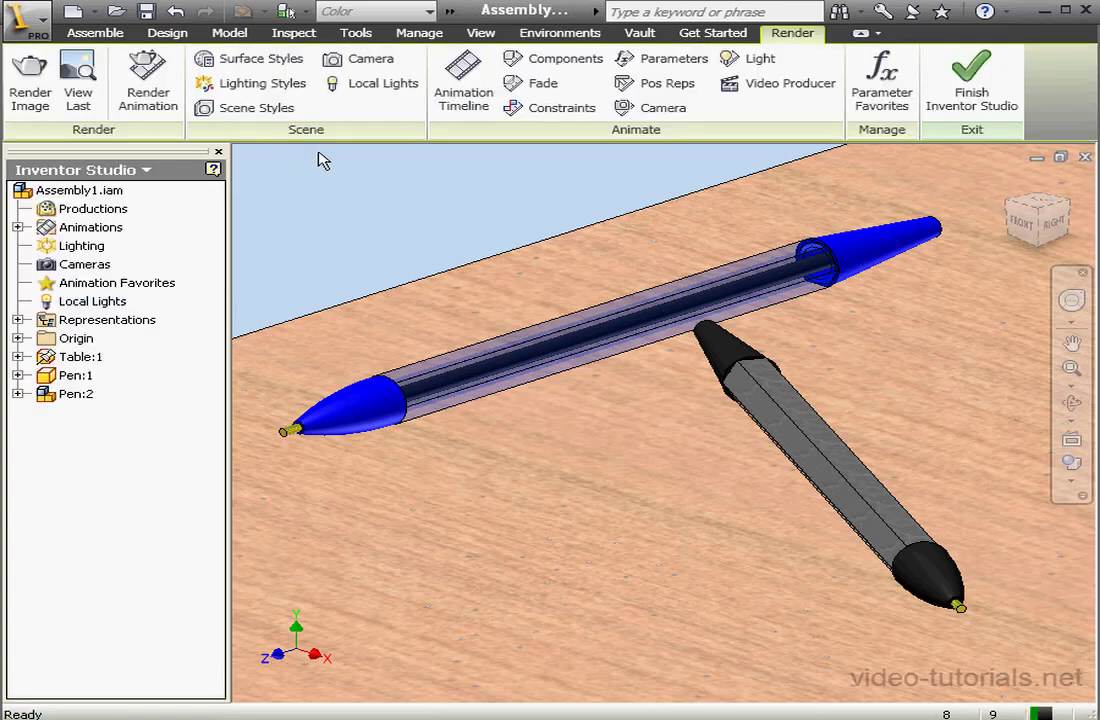
# Step: Activate the Table Top lighting style in the Lighting Styles dialog and close it
pyautogui.click(260, 84)
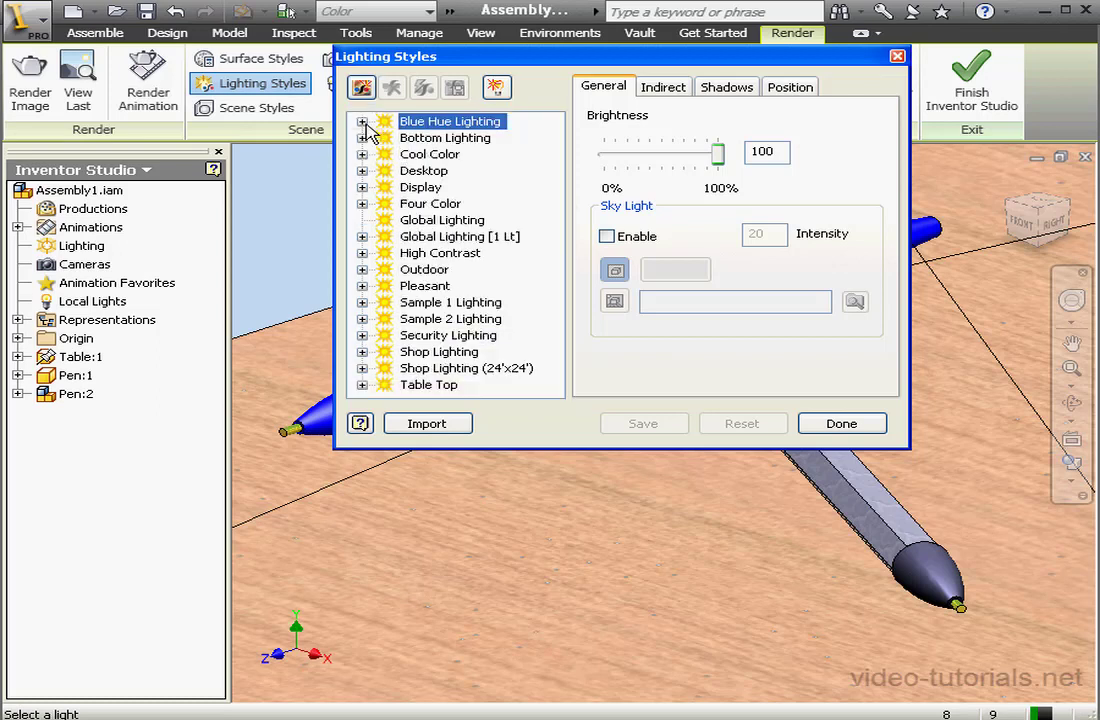
pyautogui.moveTo(420, 390)
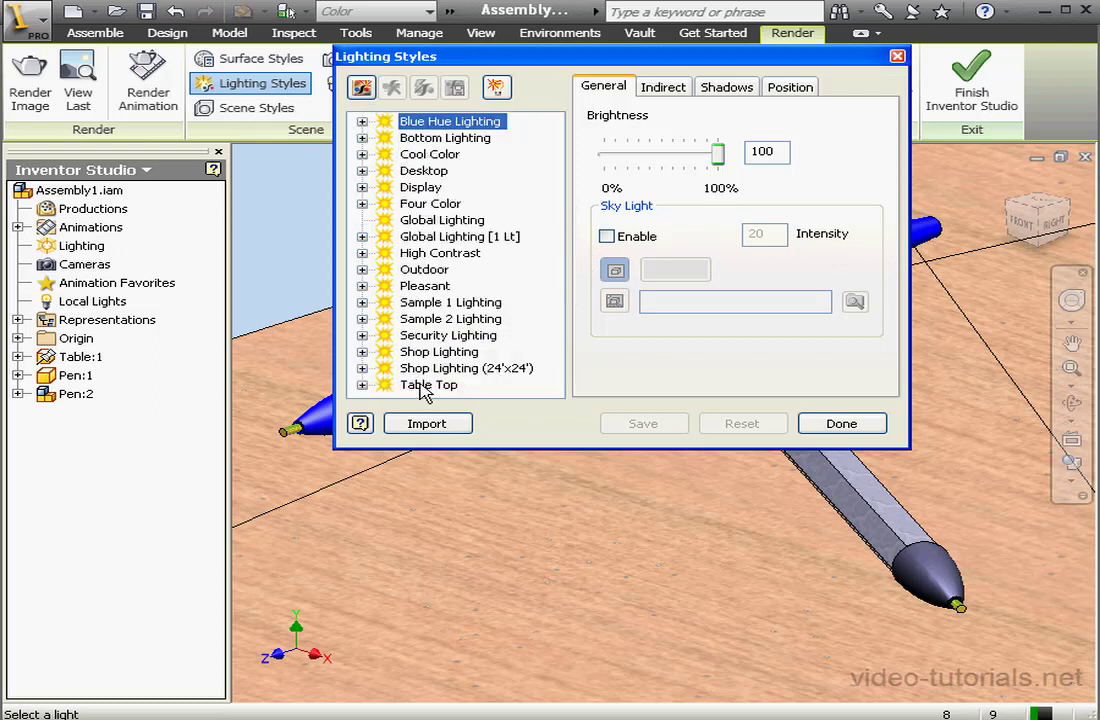
pyautogui.rightClick(428, 384)
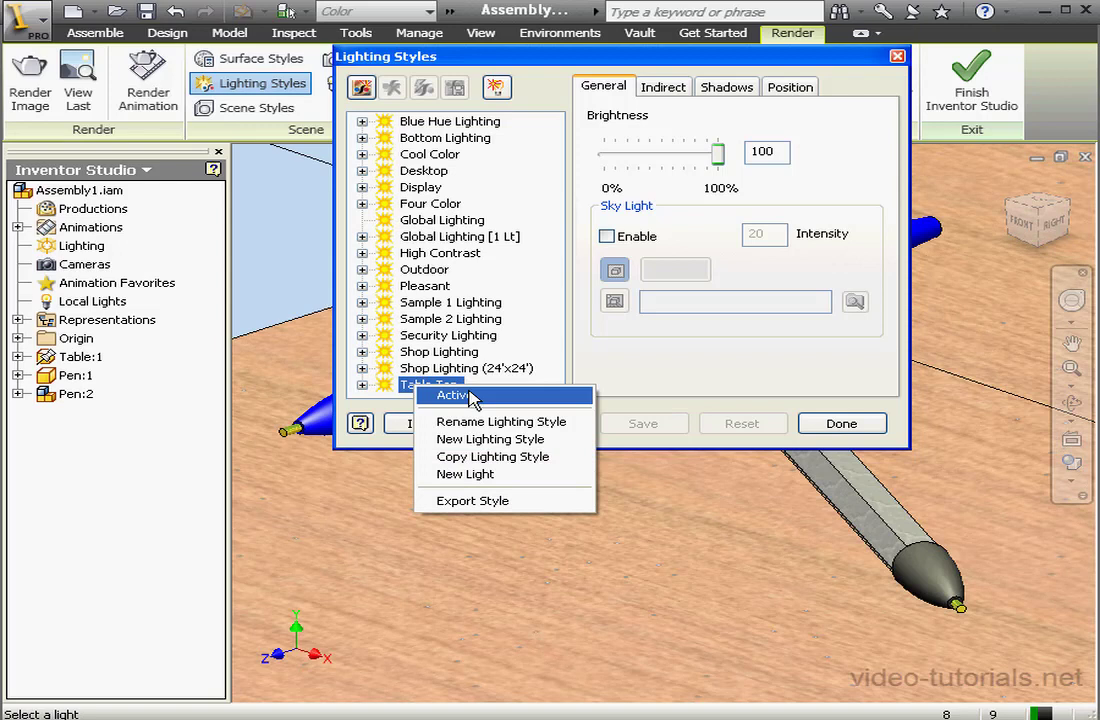
pyautogui.click(454, 396)
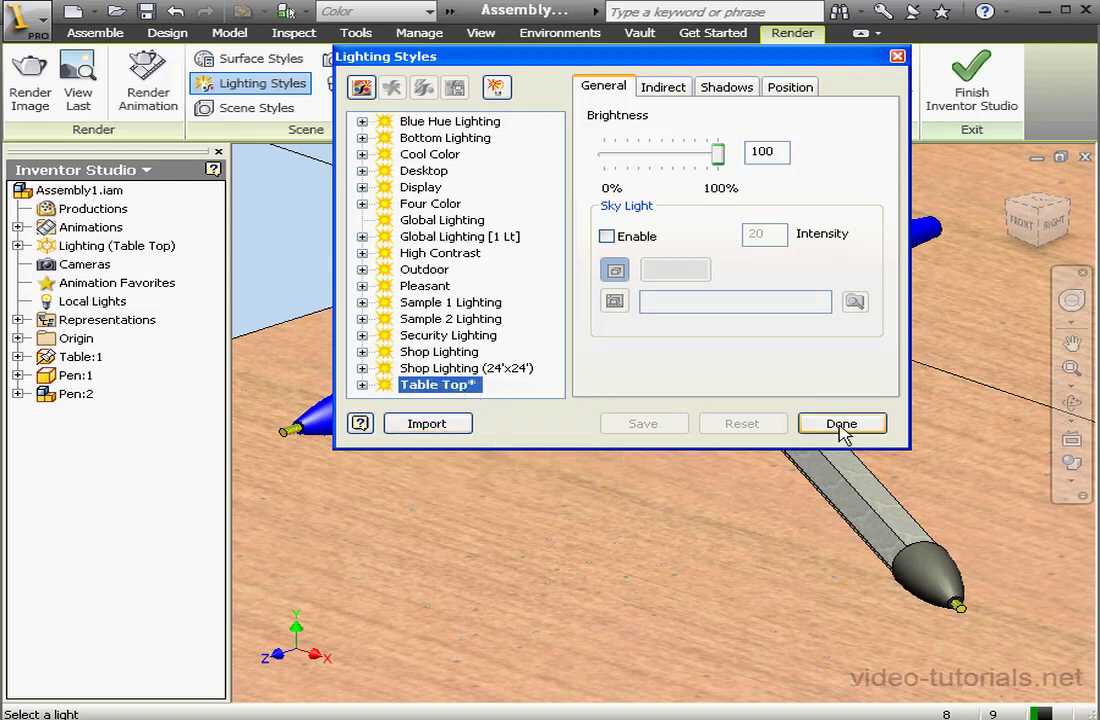
pyautogui.click(840, 424)
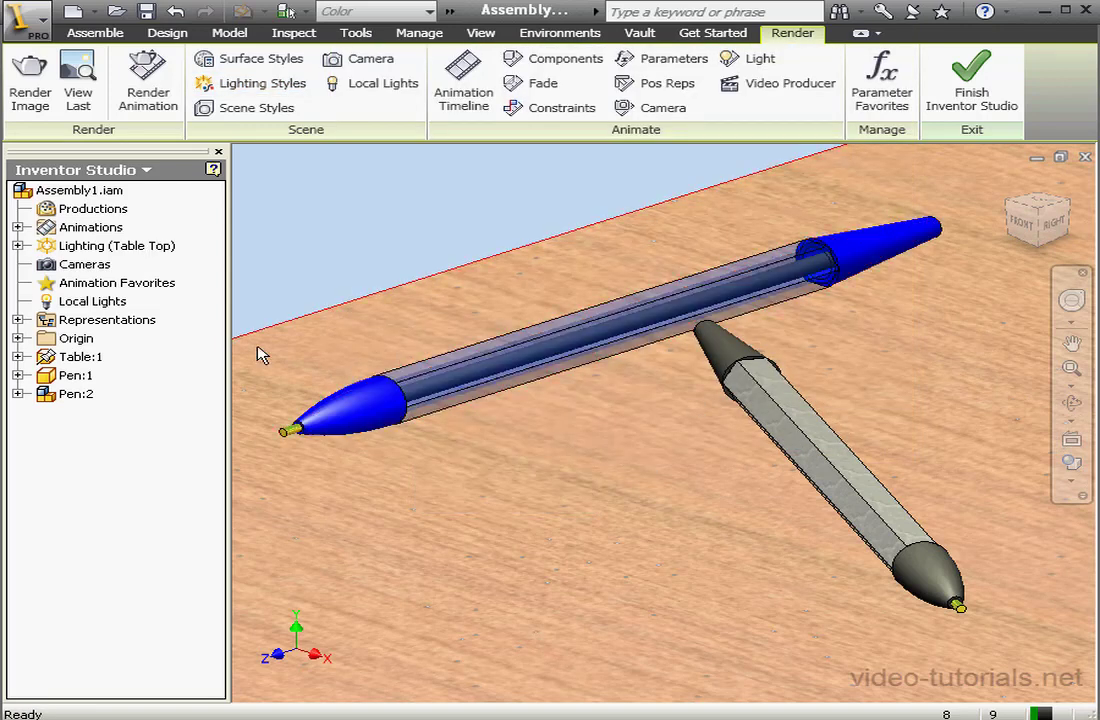
# Step: Disable the Directional 1 and Light 1 lights under Lighting (Table Top) in the browser
pyautogui.click(18, 244)
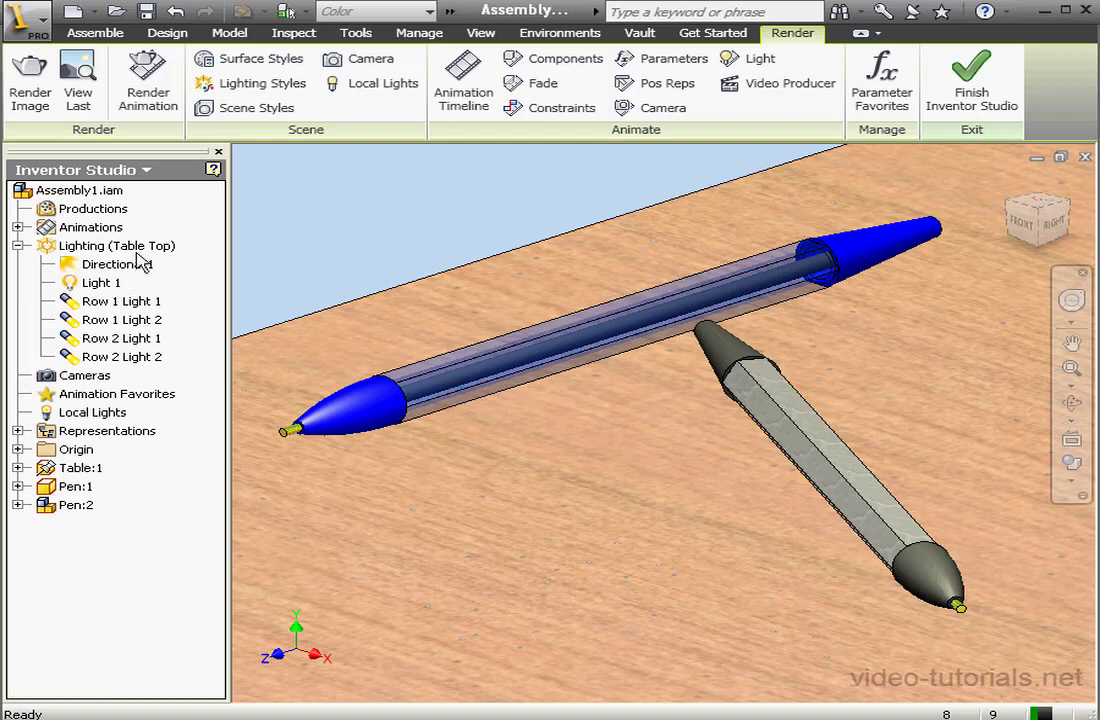
pyautogui.rightClick(116, 244)
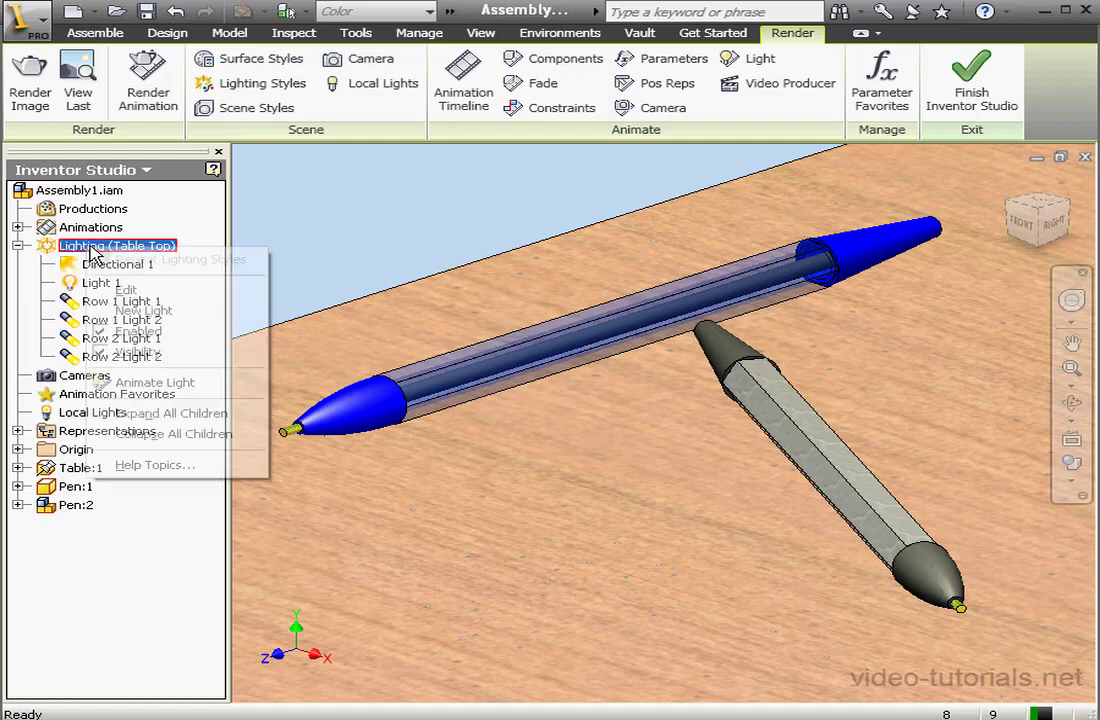
pyautogui.rightClick(116, 244)
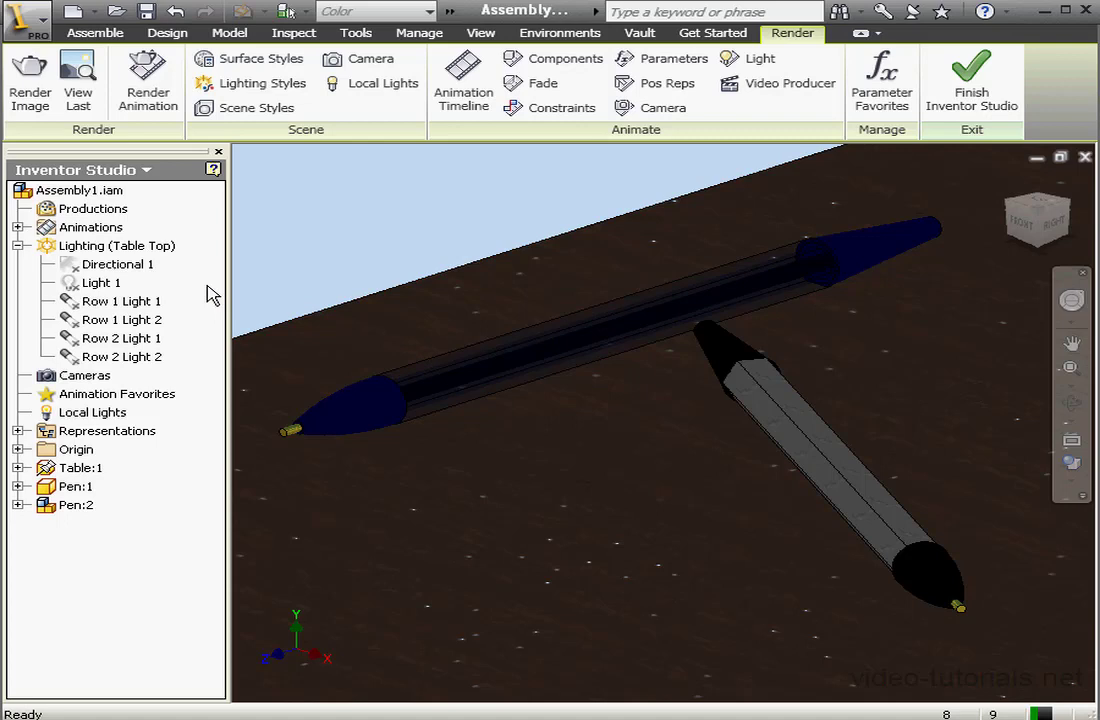
pyautogui.rightClick(116, 246)
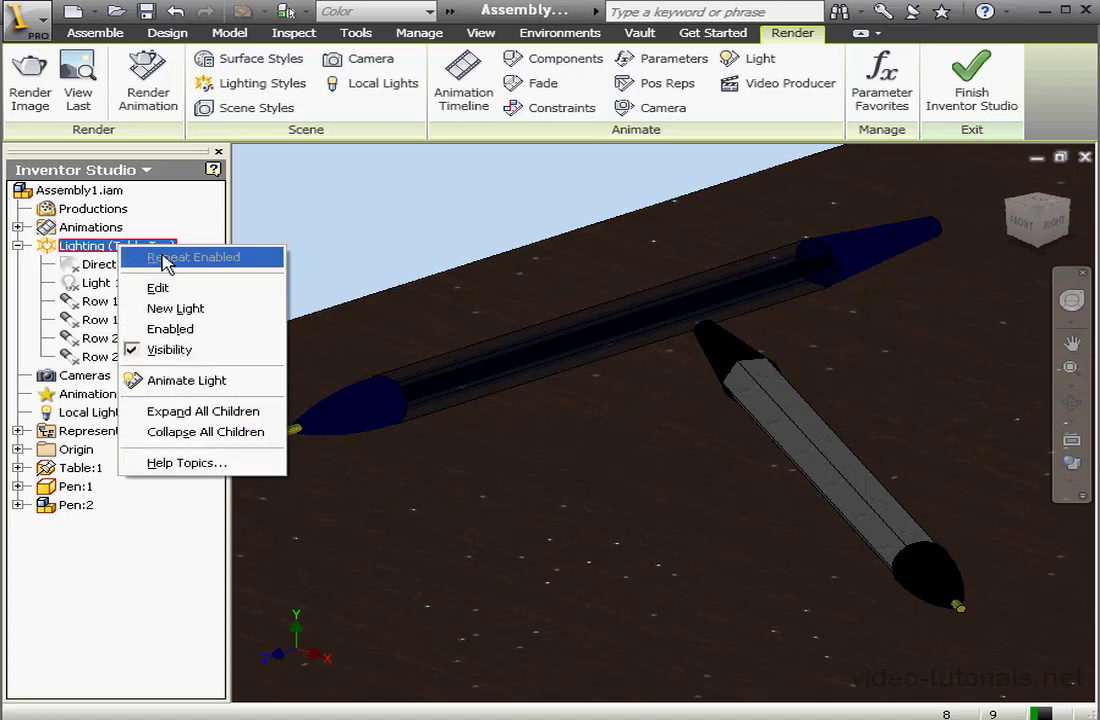
pyautogui.moveTo(290, 262)
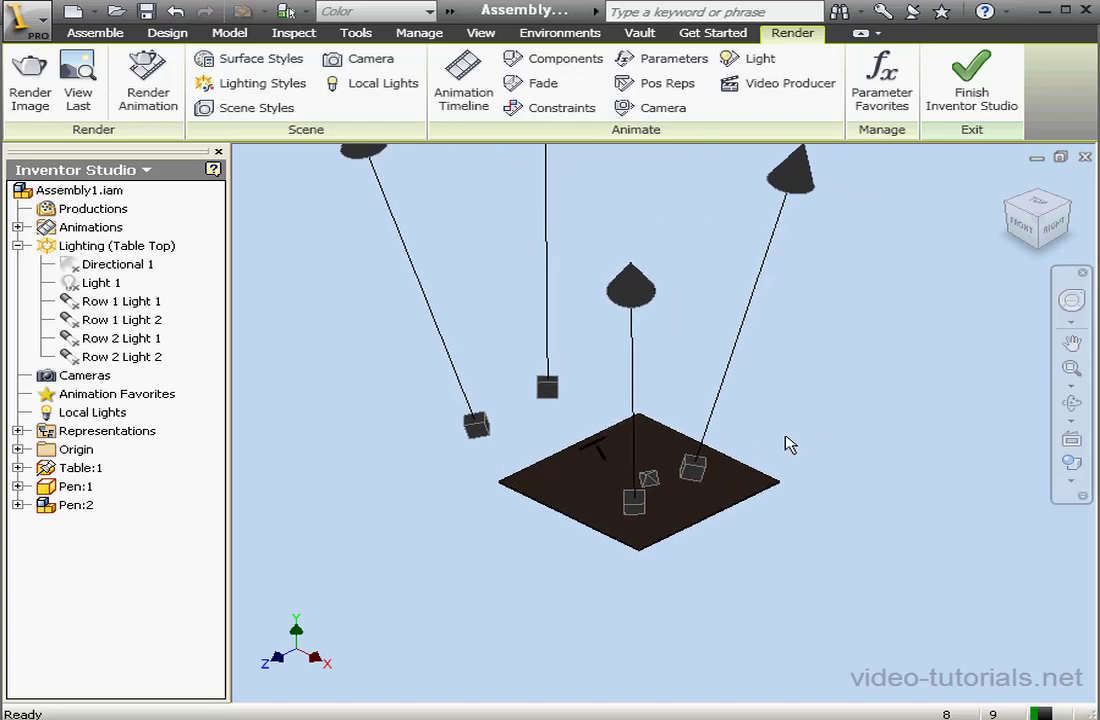
# Step: Hide the Table Top light glyphs in the scene again
pyautogui.click(116, 244)
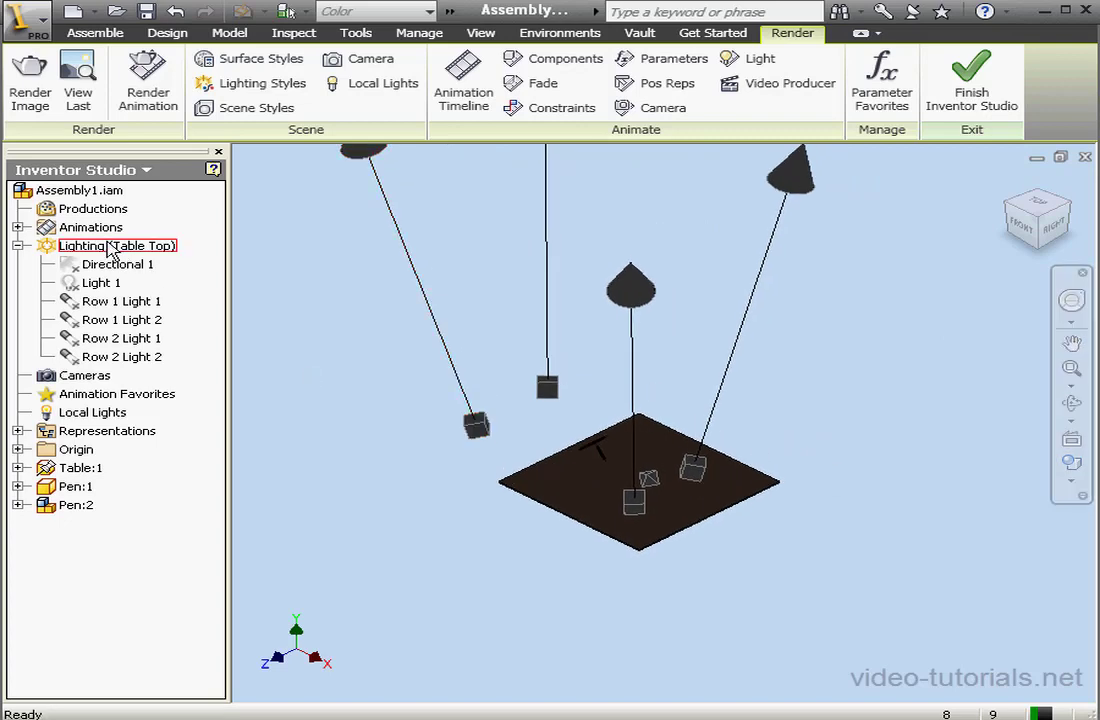
pyautogui.rightClick(114, 246)
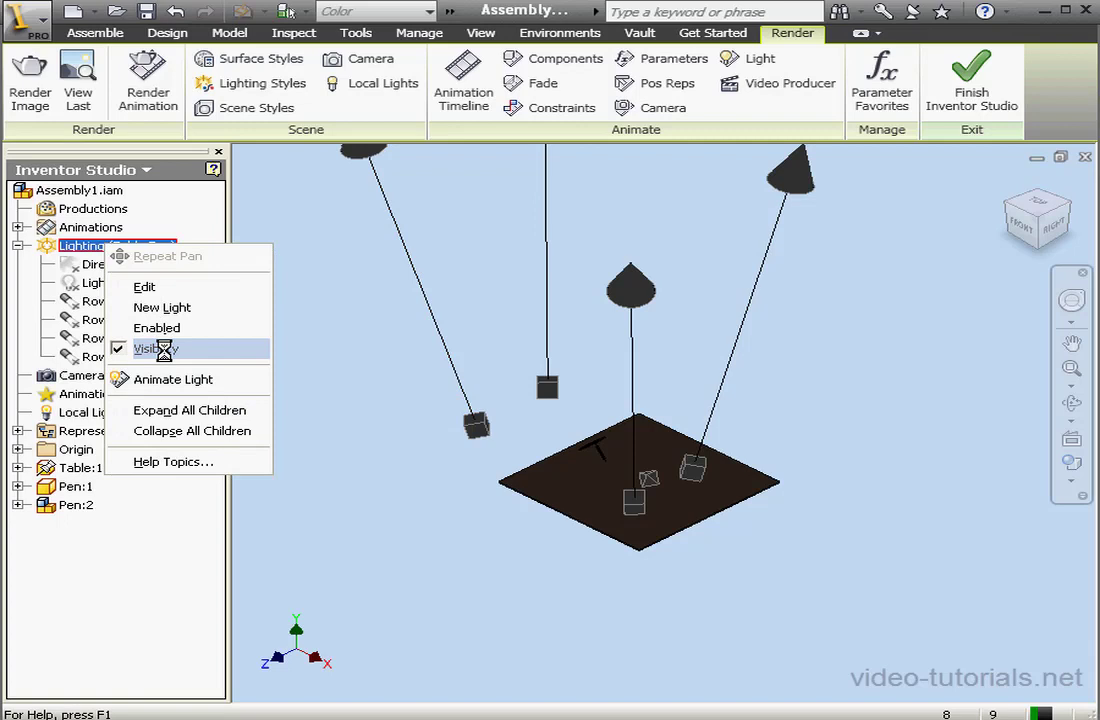
pyautogui.click(158, 348)
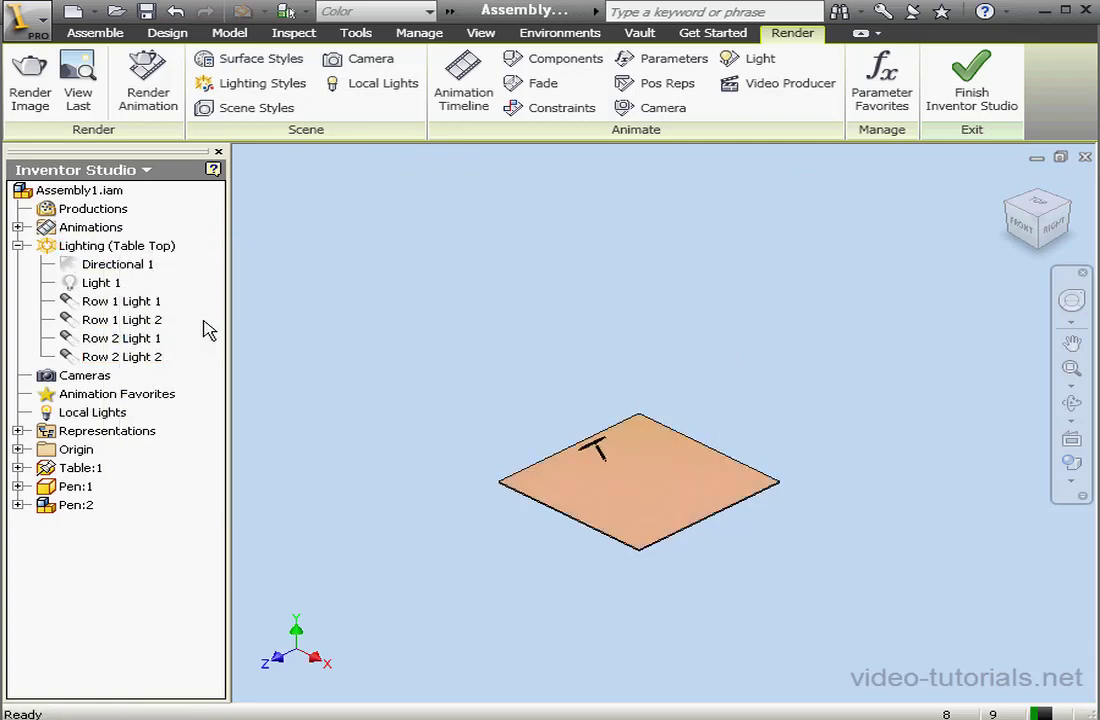
# Step: Render a 640×480 image of the pens under Table Top lighting and close the output
pyautogui.click(640, 480)
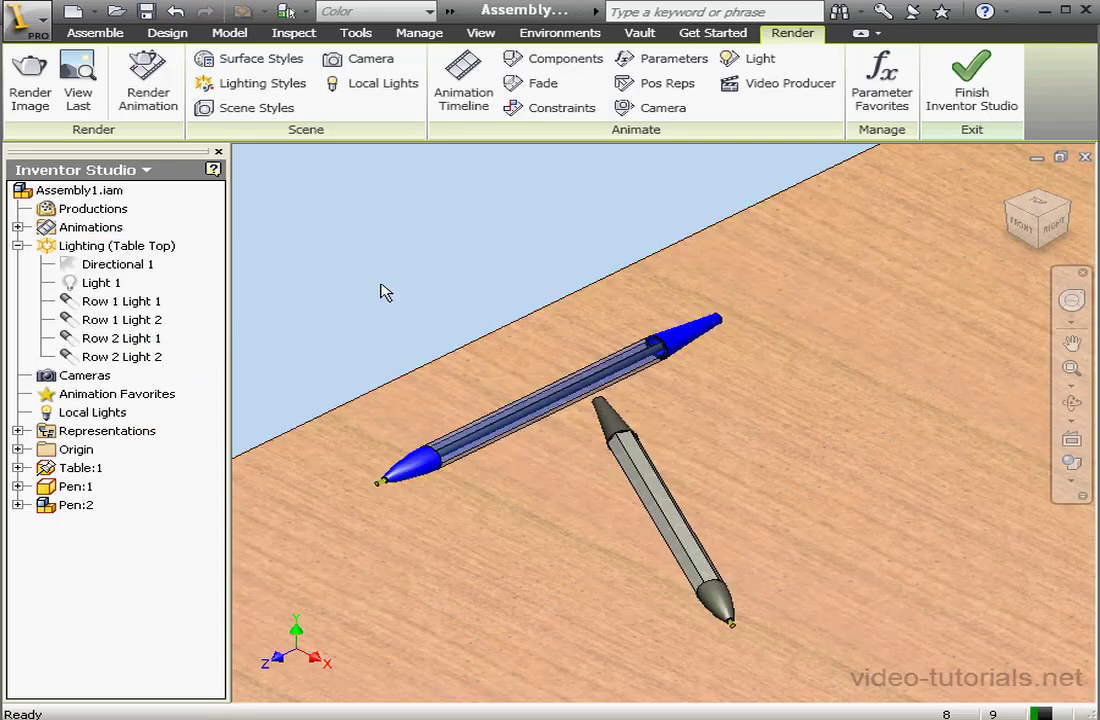
pyautogui.moveTo(316, 232)
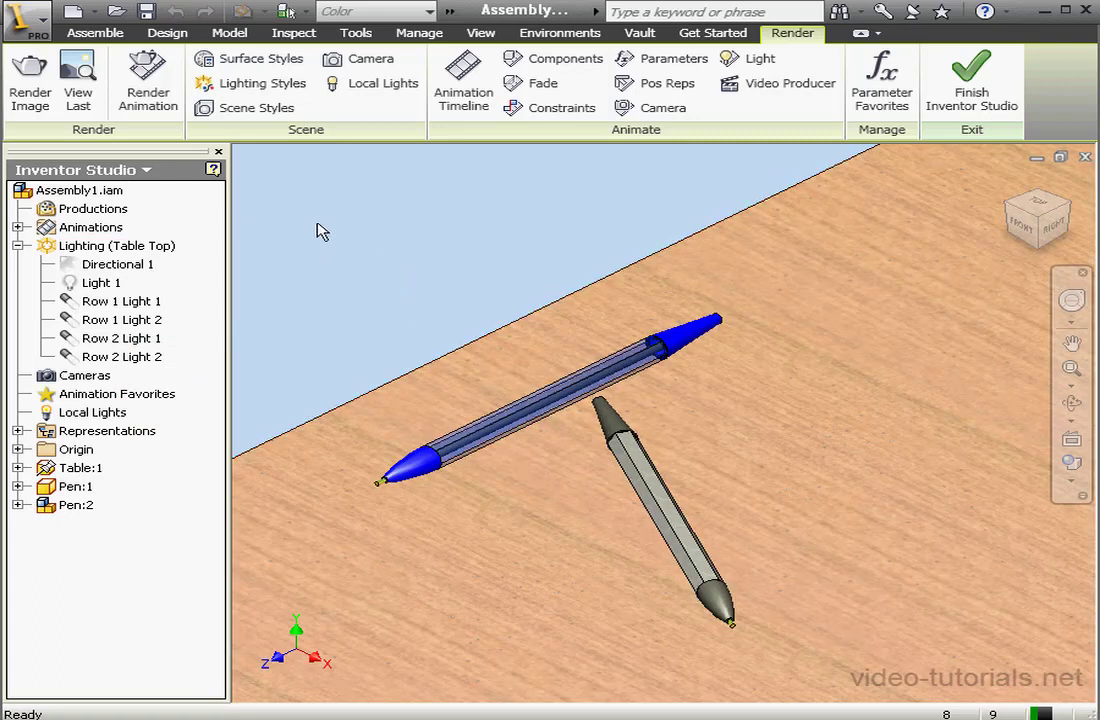
pyautogui.click(28, 80)
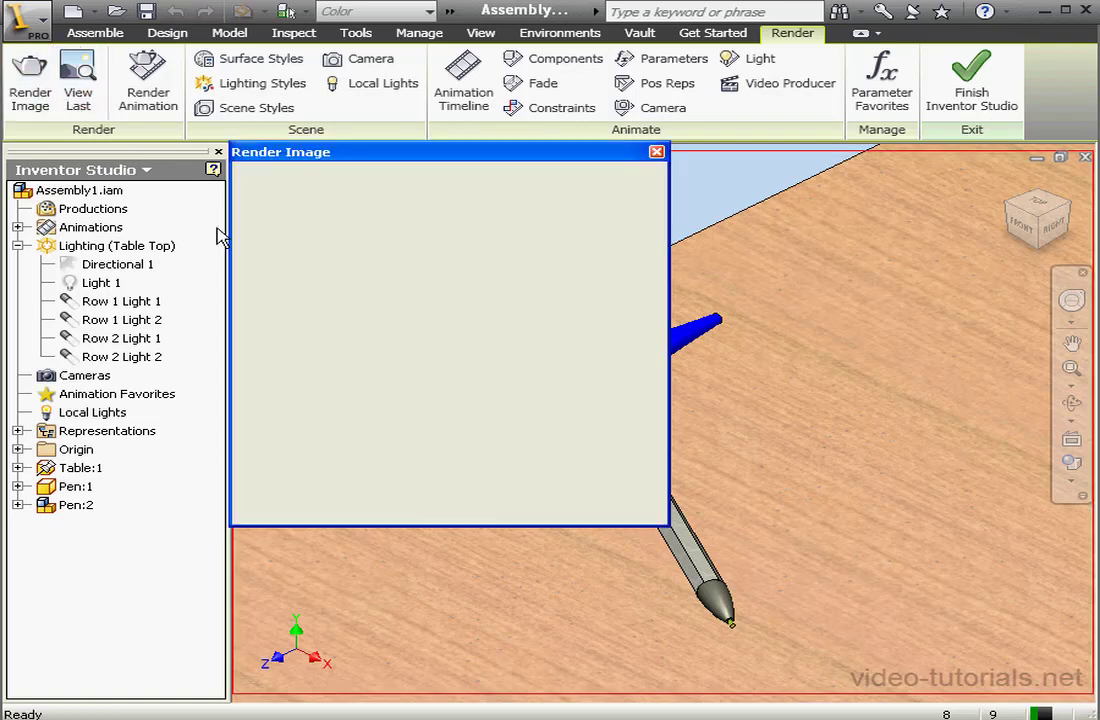
pyautogui.click(28, 80)
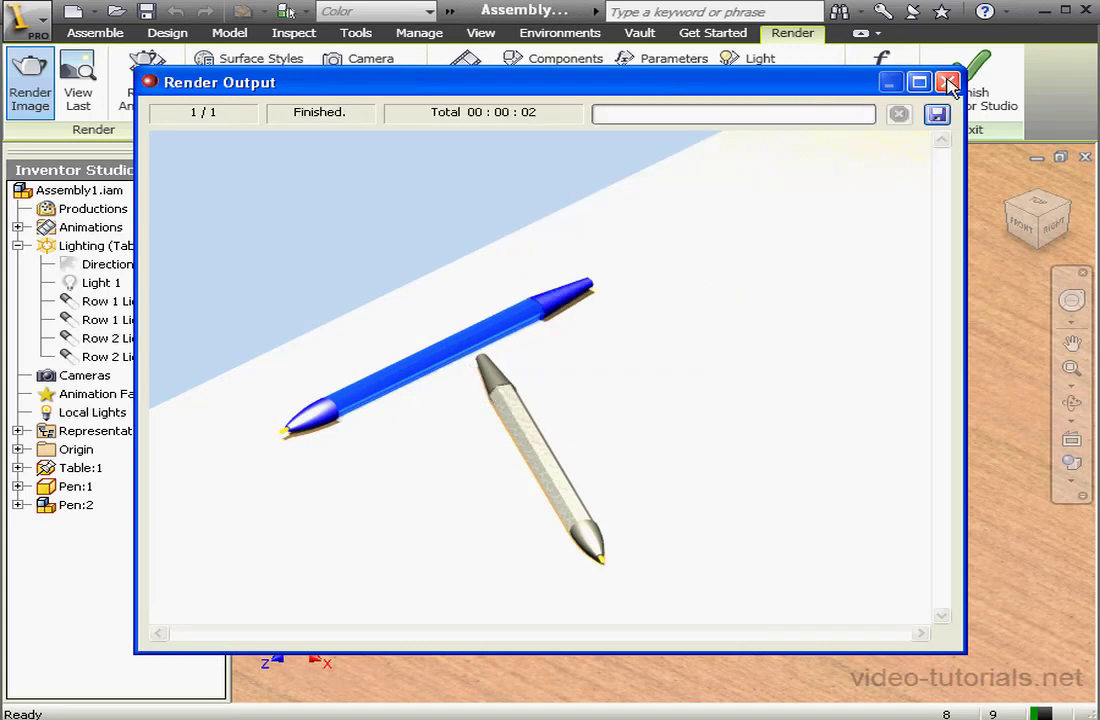
pyautogui.click(948, 82)
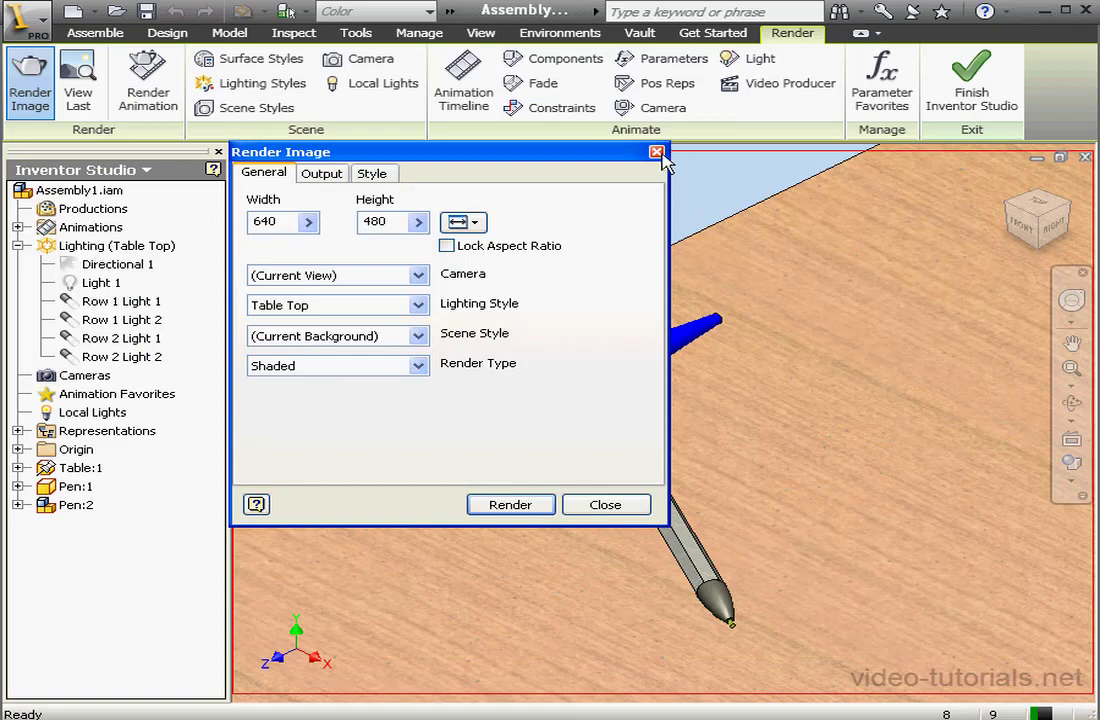
# Step: Show the Table Top lights in the scene and inspect the overhead light
pyautogui.click(656, 152)
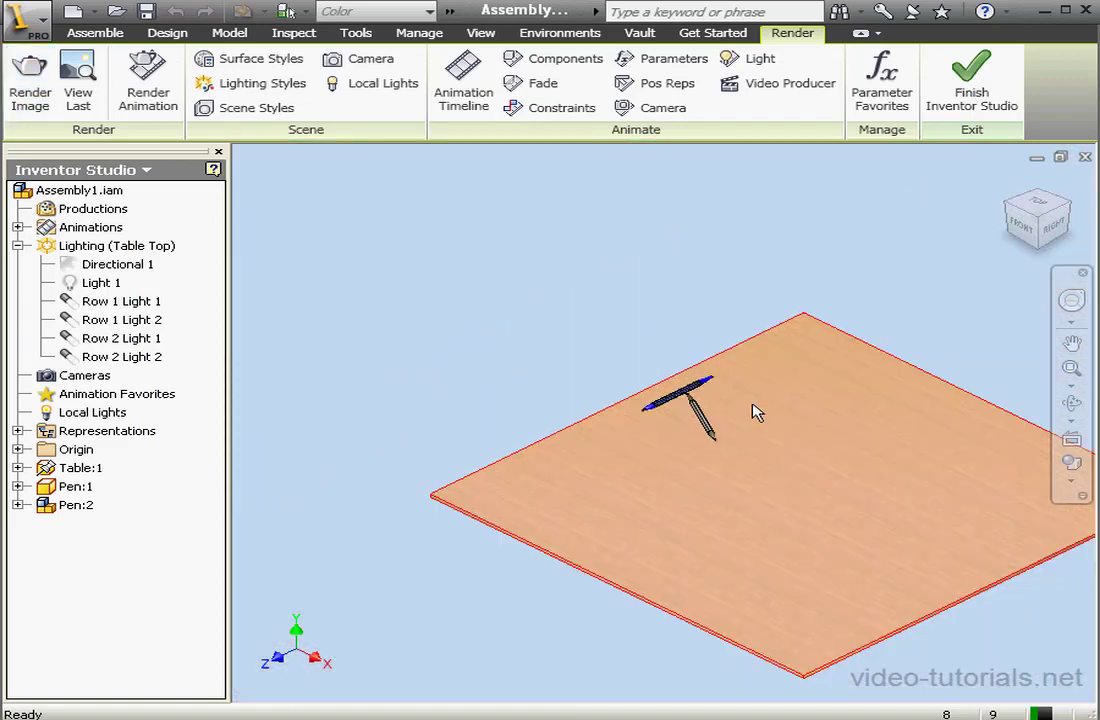
pyautogui.click(116, 244)
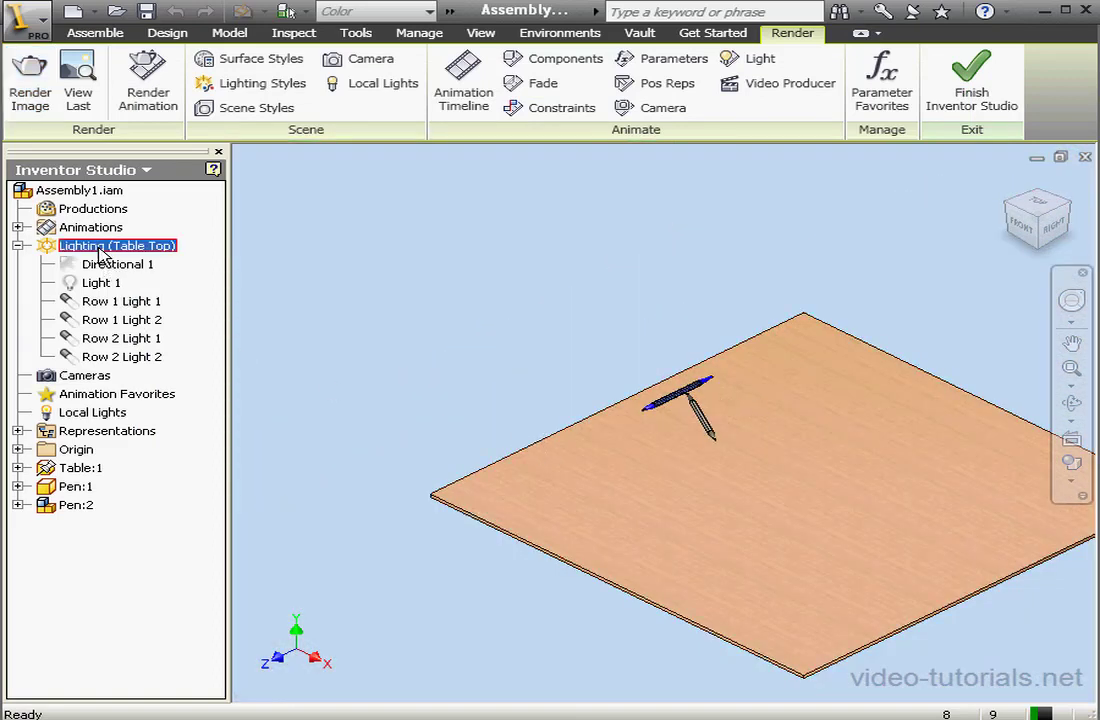
pyautogui.click(120, 338)
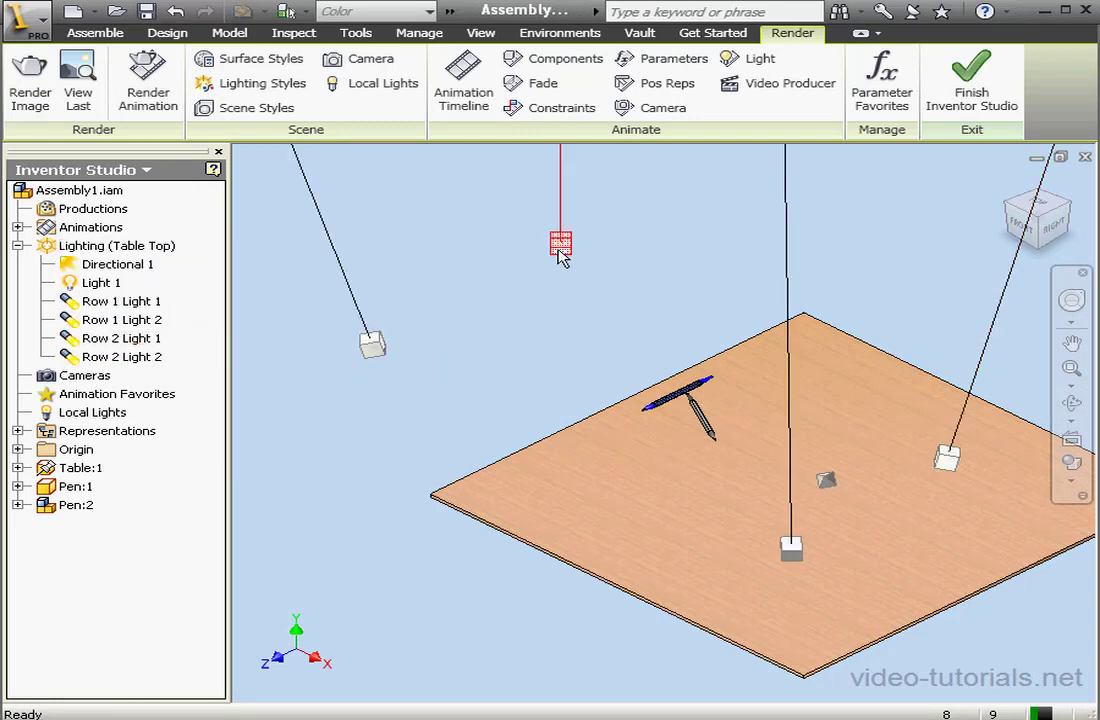
pyautogui.rightClick(560, 244)
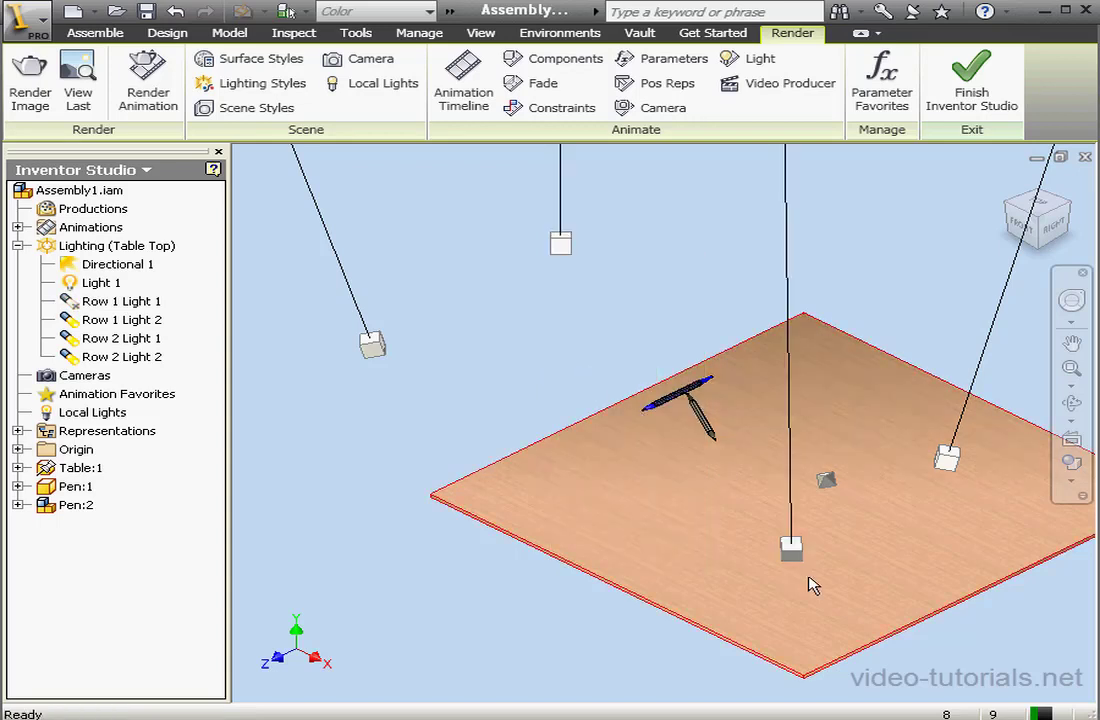
# Step: Disable the front light and review Row 1 Light 1's options
pyautogui.rightClick(792, 548)
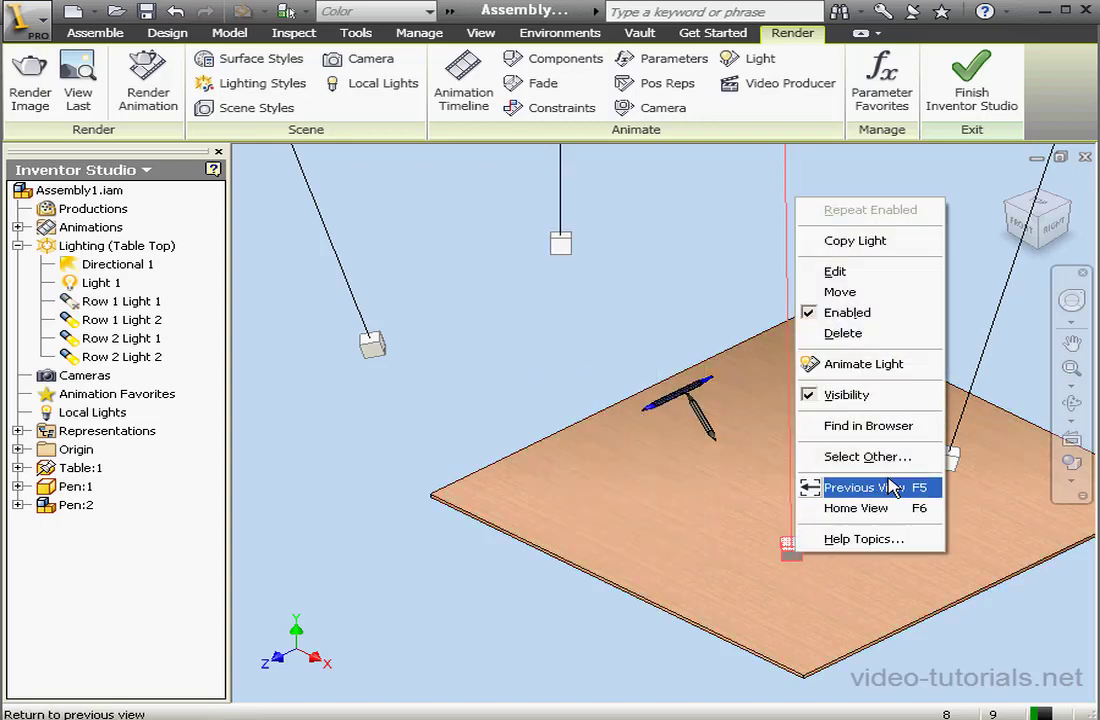
pyautogui.click(862, 488)
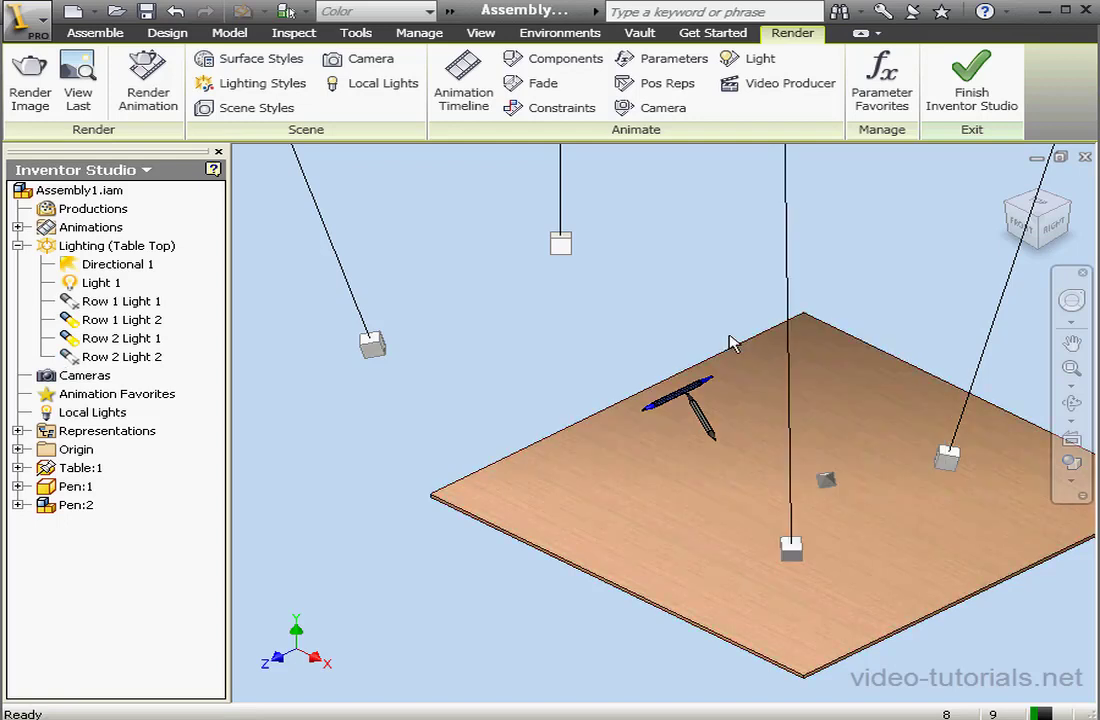
pyautogui.click(122, 300)
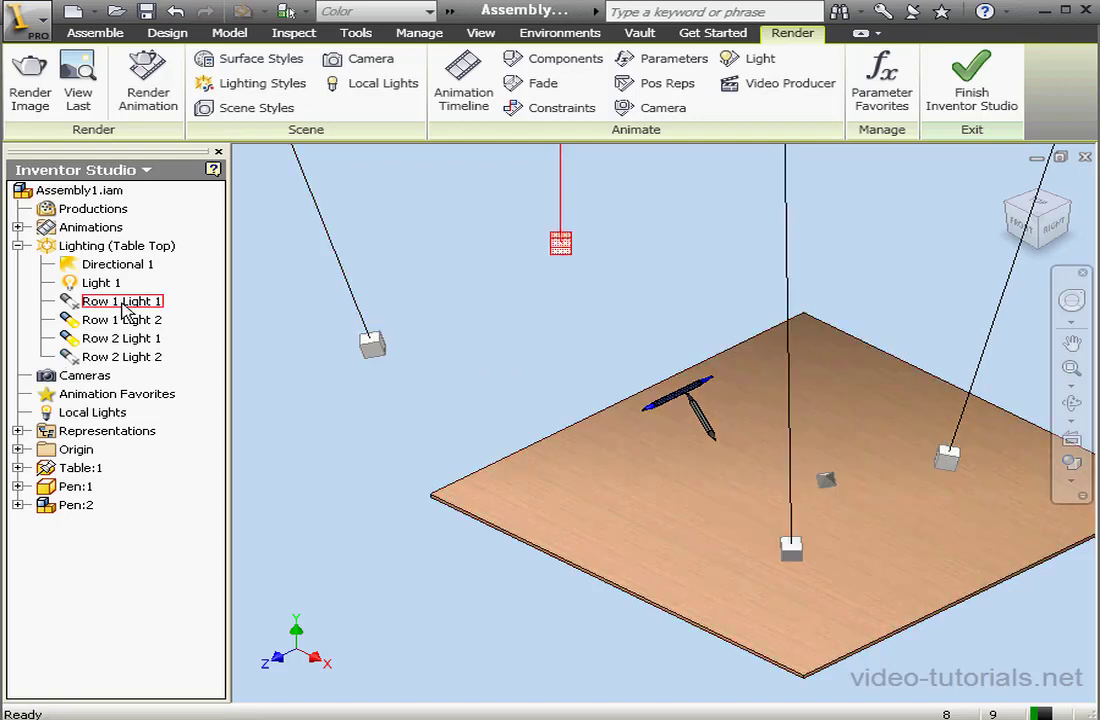
pyautogui.rightClick(120, 300)
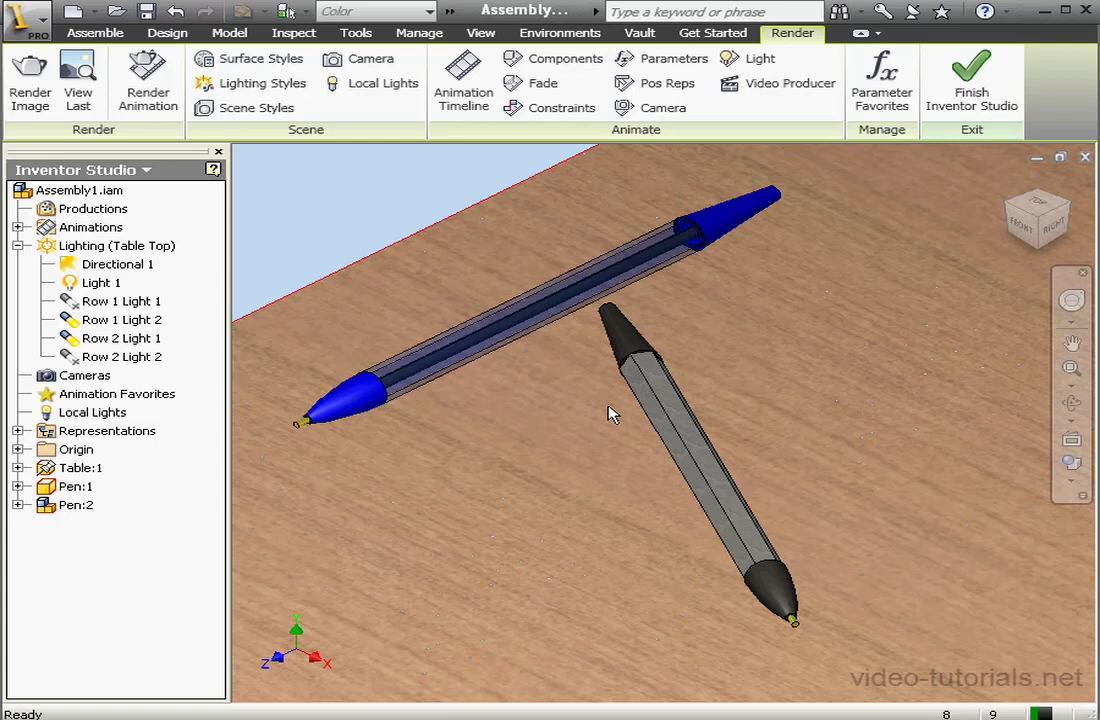
# Step: Render a second 640×480 image with the reduced Table Top lighting and close the output
pyautogui.click(28, 80)
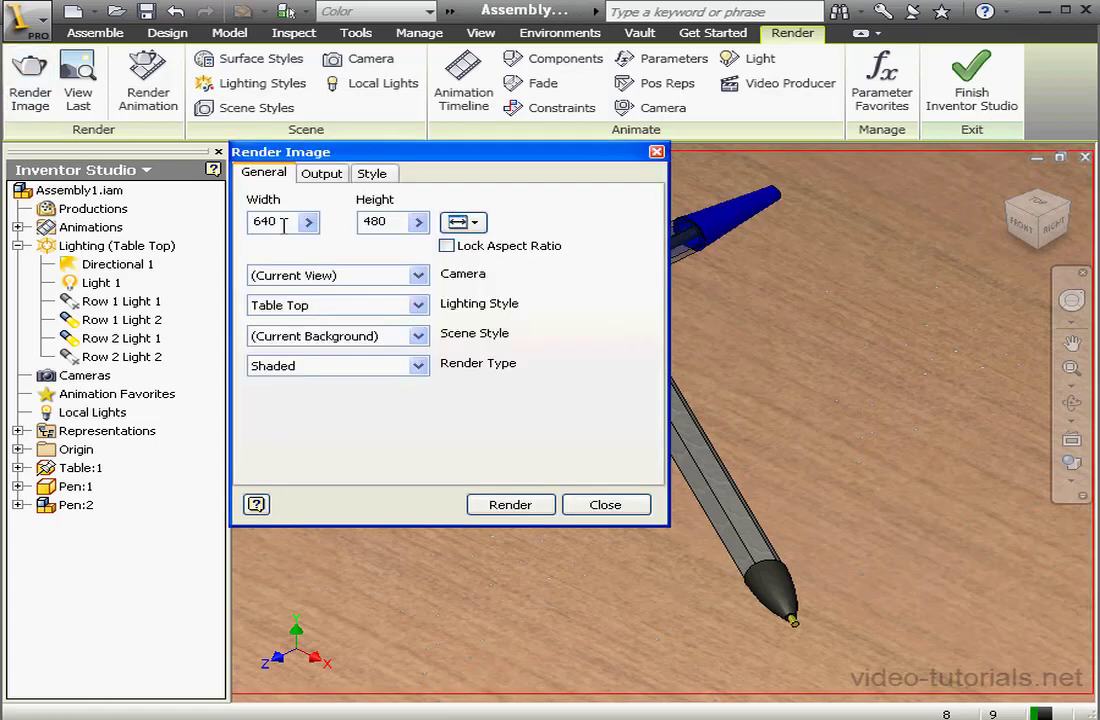
pyautogui.click(510, 504)
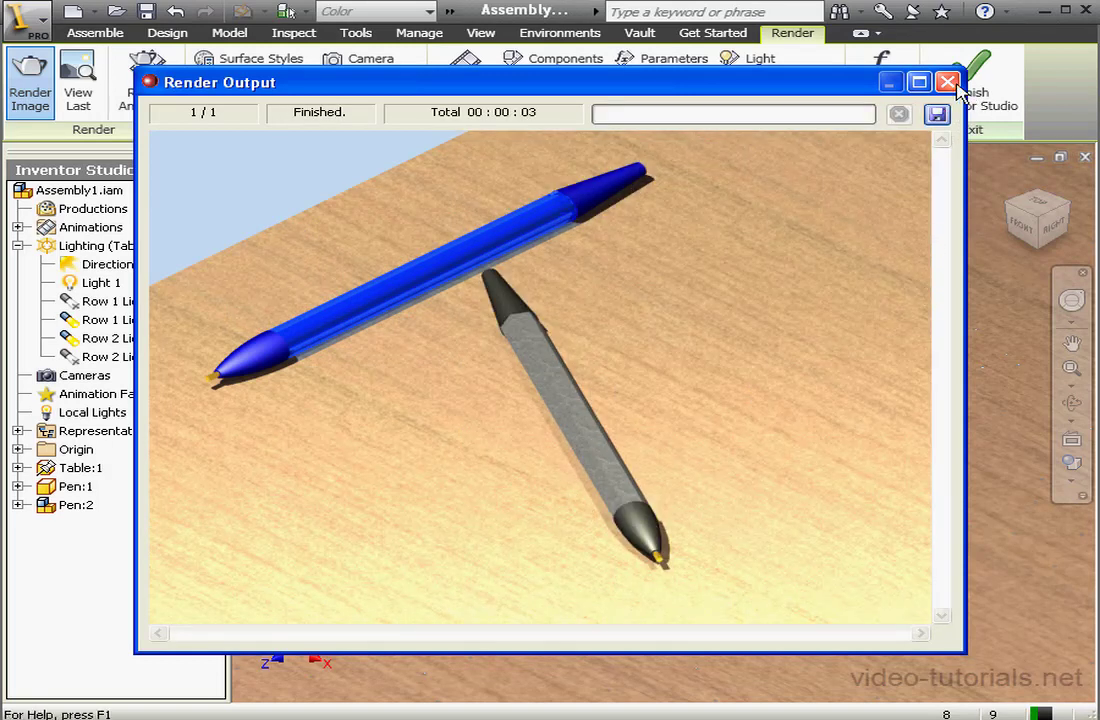
pyautogui.click(948, 82)
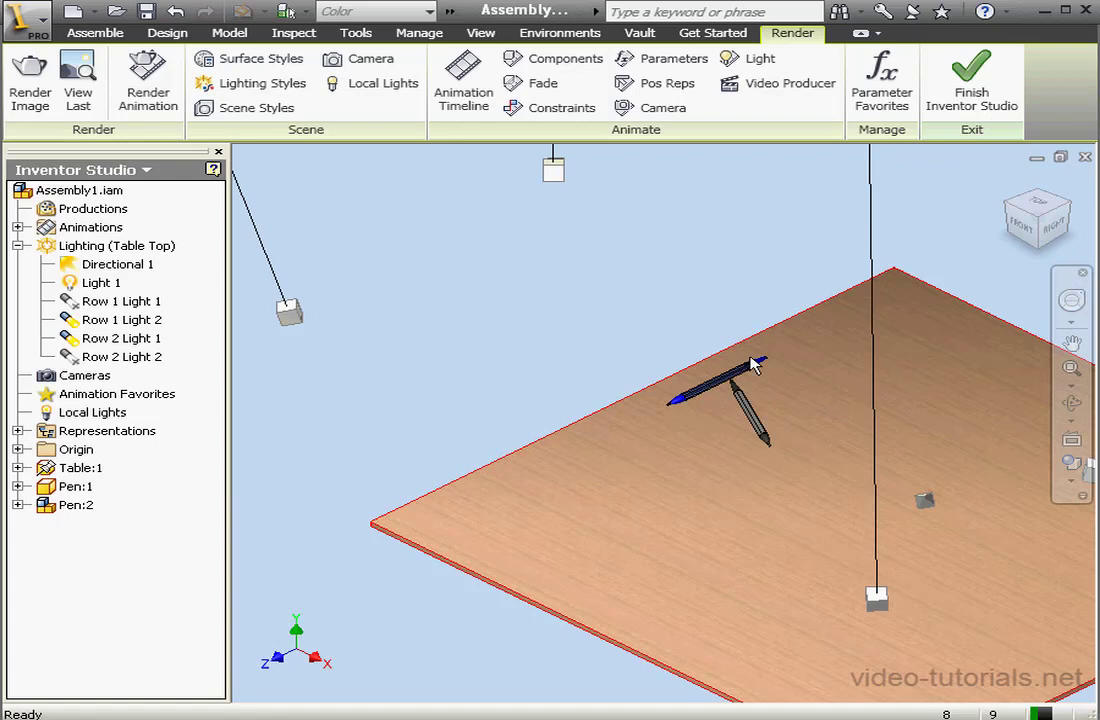
# Step: Lower Row 1 Light 2's Illumination intensity to 31% and save the Table Top style
pyautogui.rightClick(290, 310)
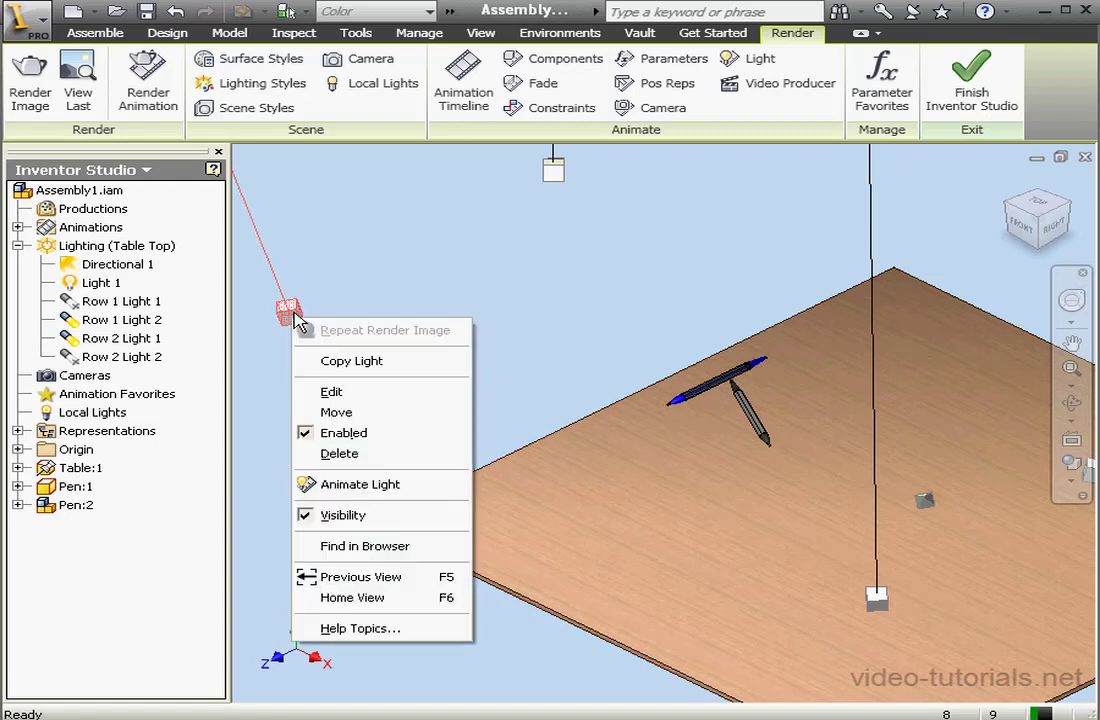
pyautogui.click(332, 390)
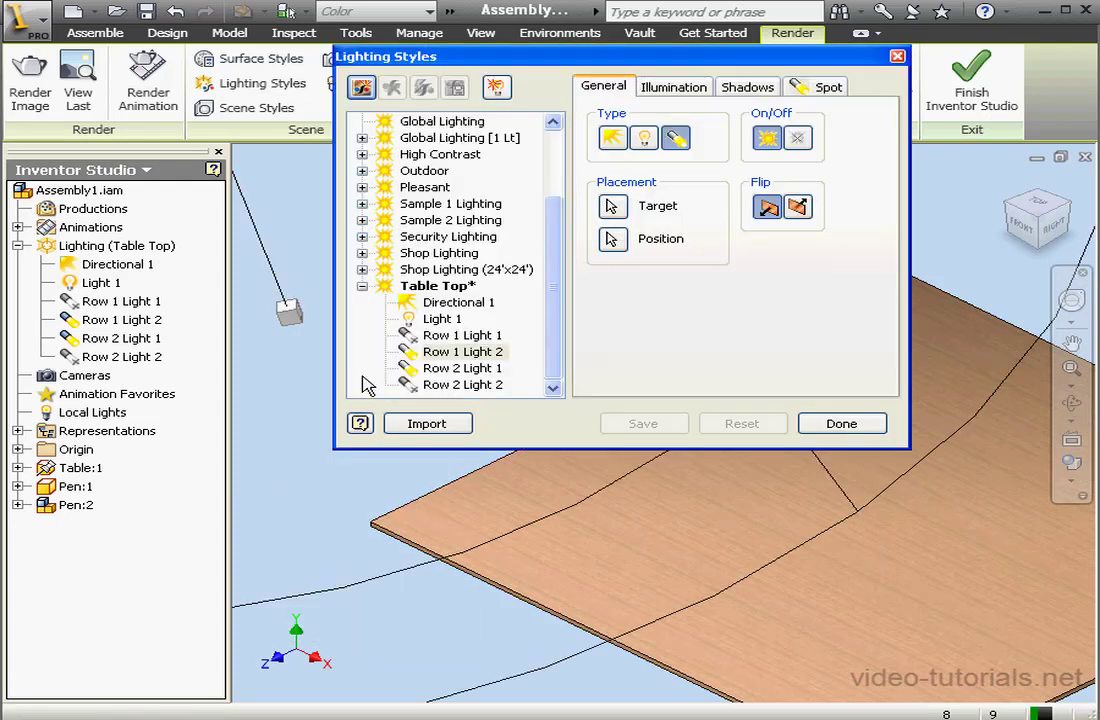
pyautogui.click(672, 86)
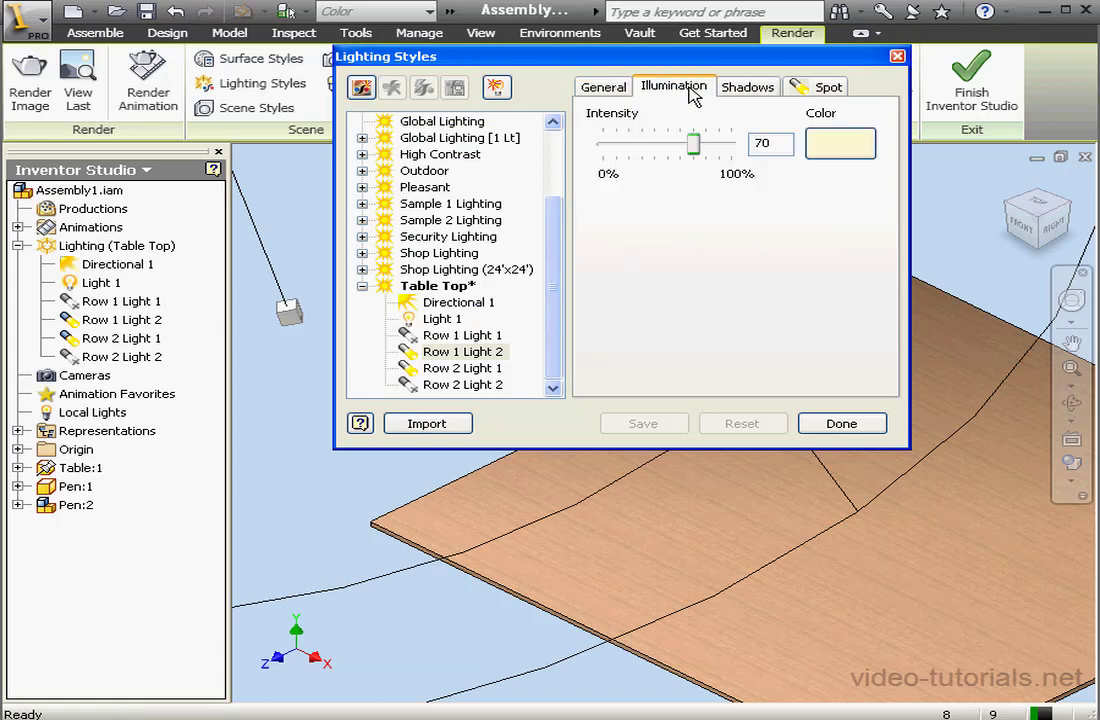
pyautogui.moveTo(692, 144); pyautogui.dragTo(642, 144)
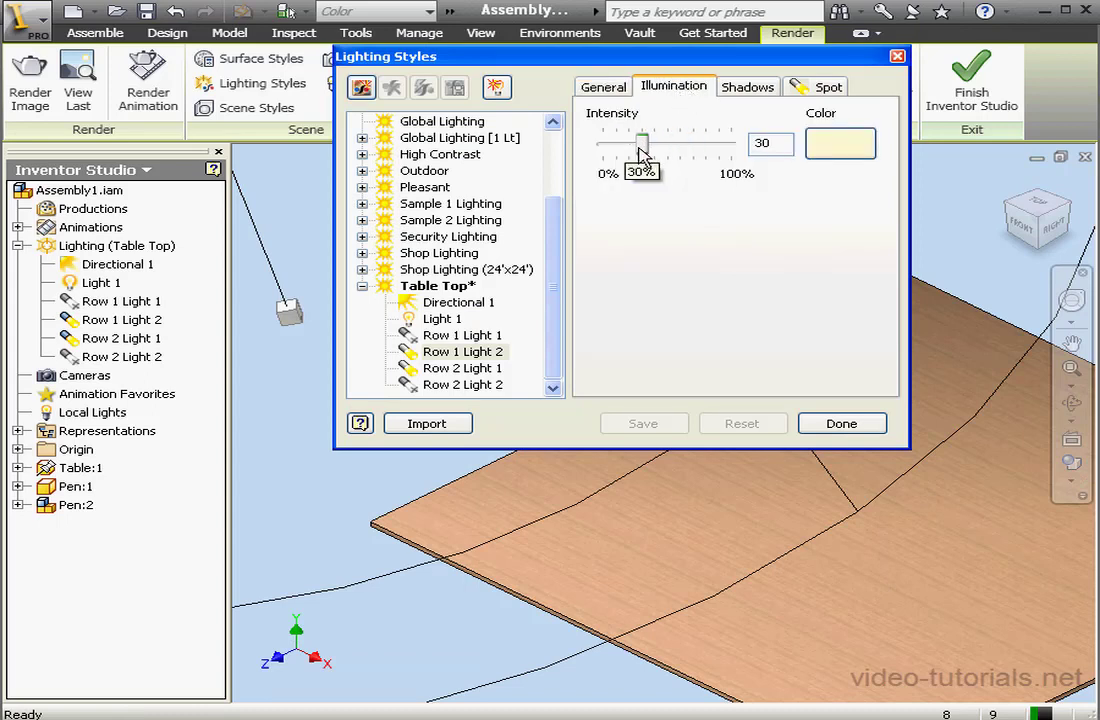
pyautogui.moveTo(644, 144); pyautogui.dragTo(648, 144)
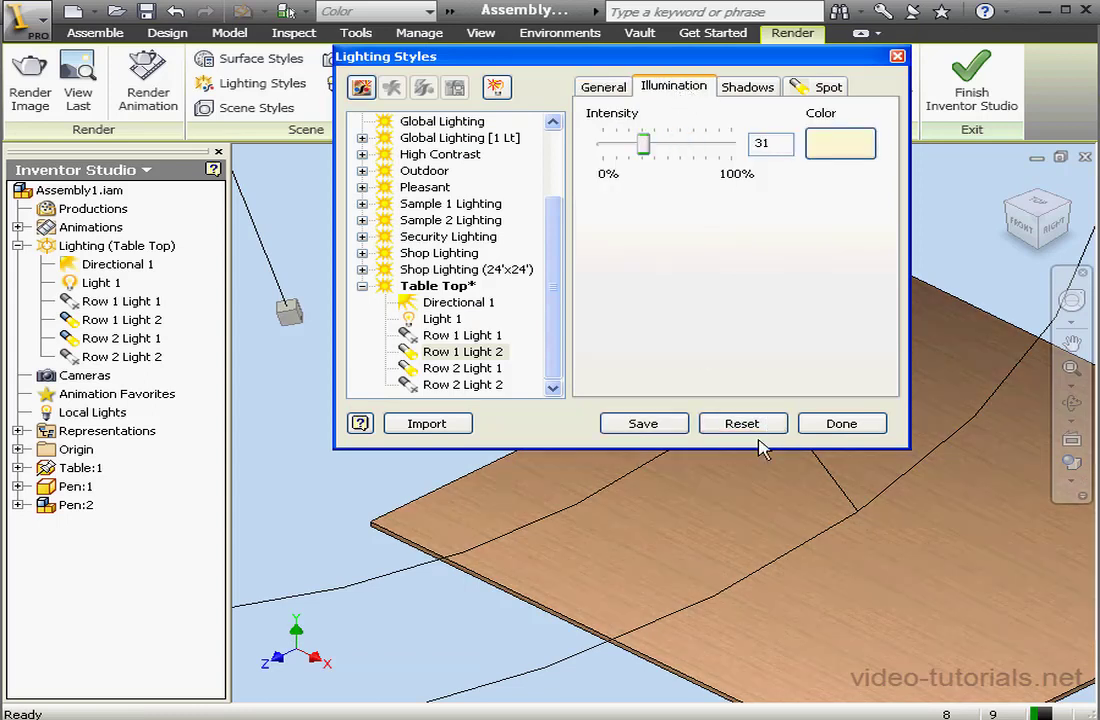
pyautogui.click(742, 424)
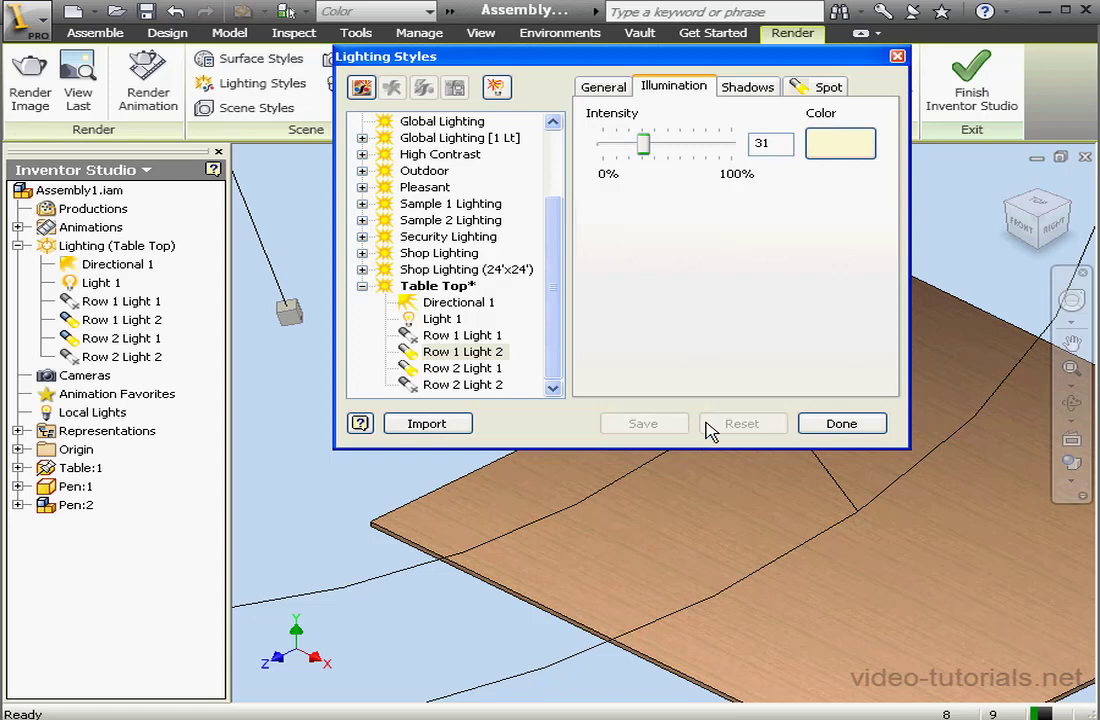
pyautogui.click(840, 424)
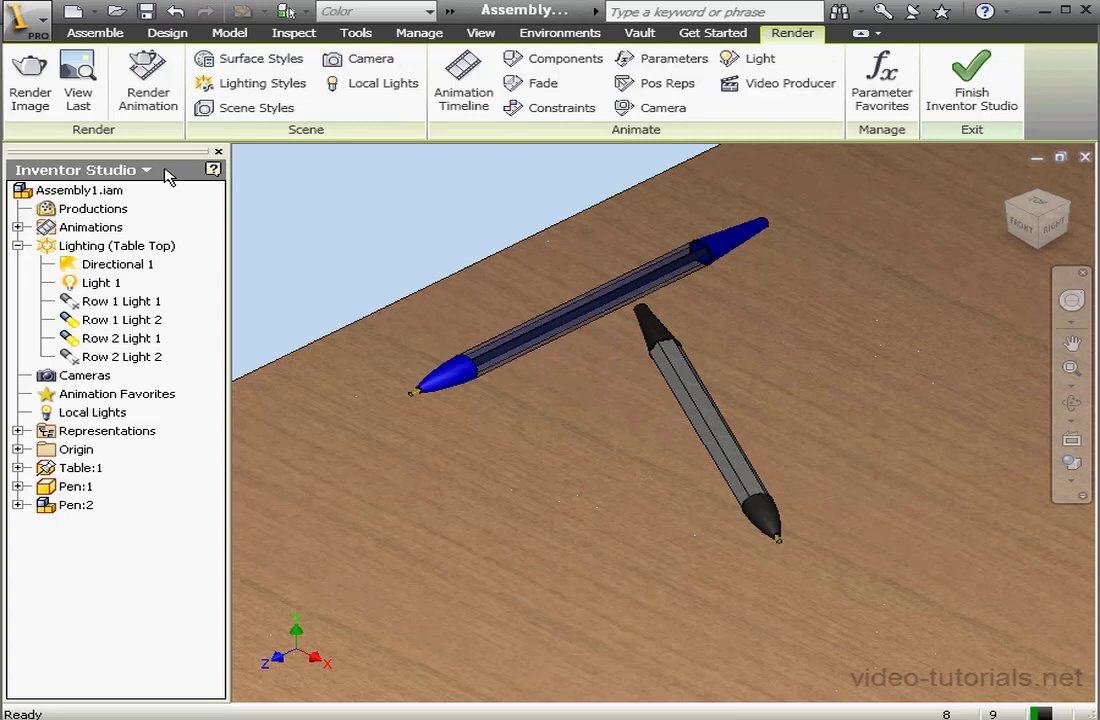
# Step: Render the pens once more under the dimmed Table Top lighting
pyautogui.click(28, 80)
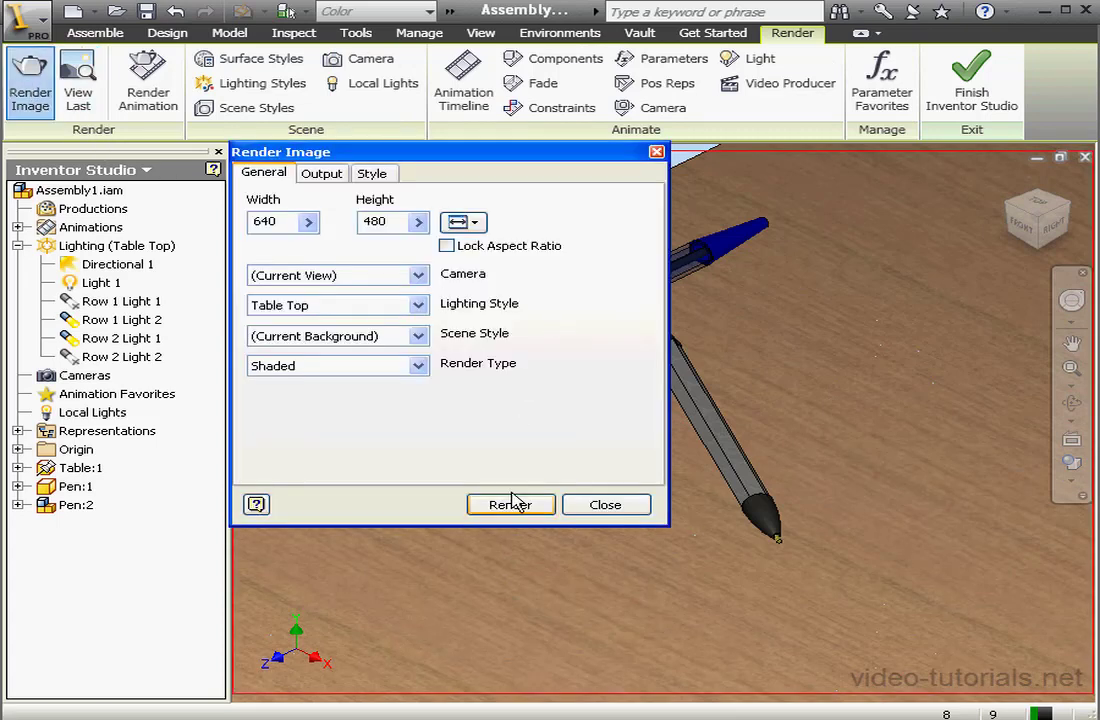
pyautogui.click(510, 504)
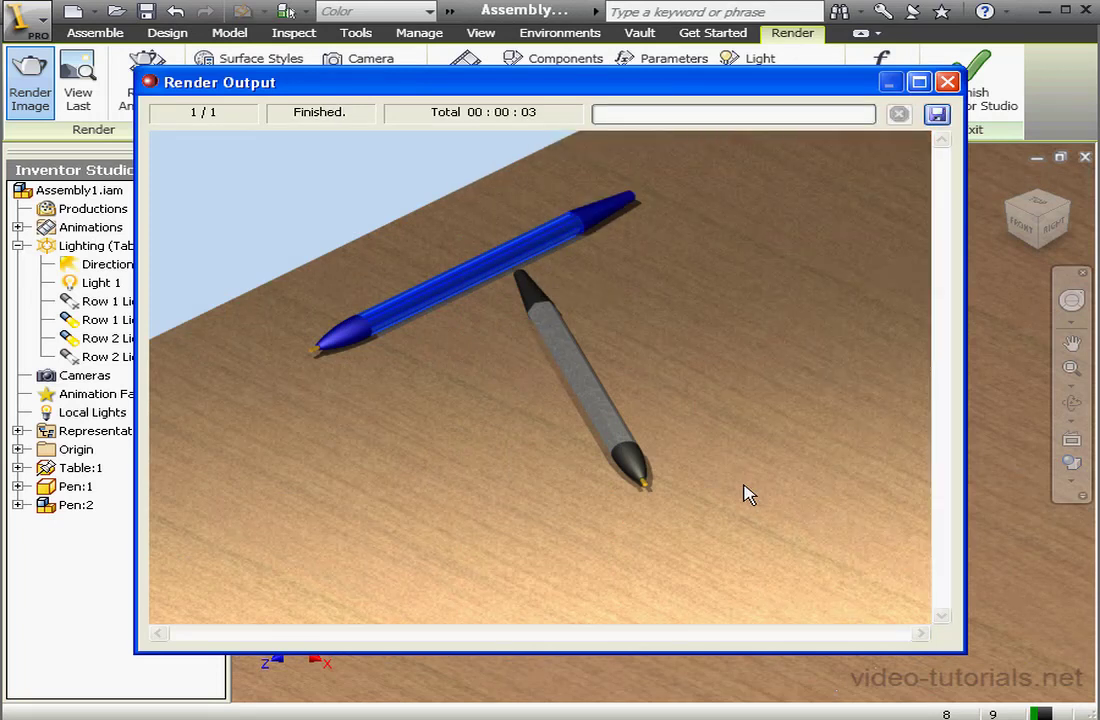
pyautogui.moveTo(756, 492)
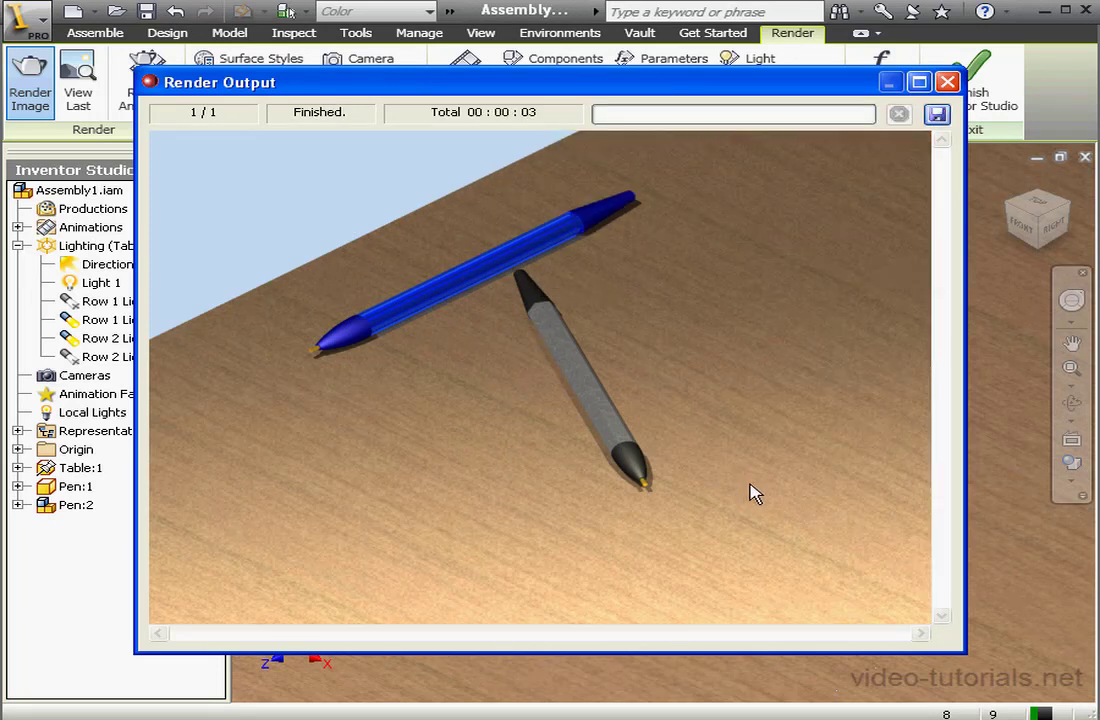
pyautogui.moveTo(760, 480)
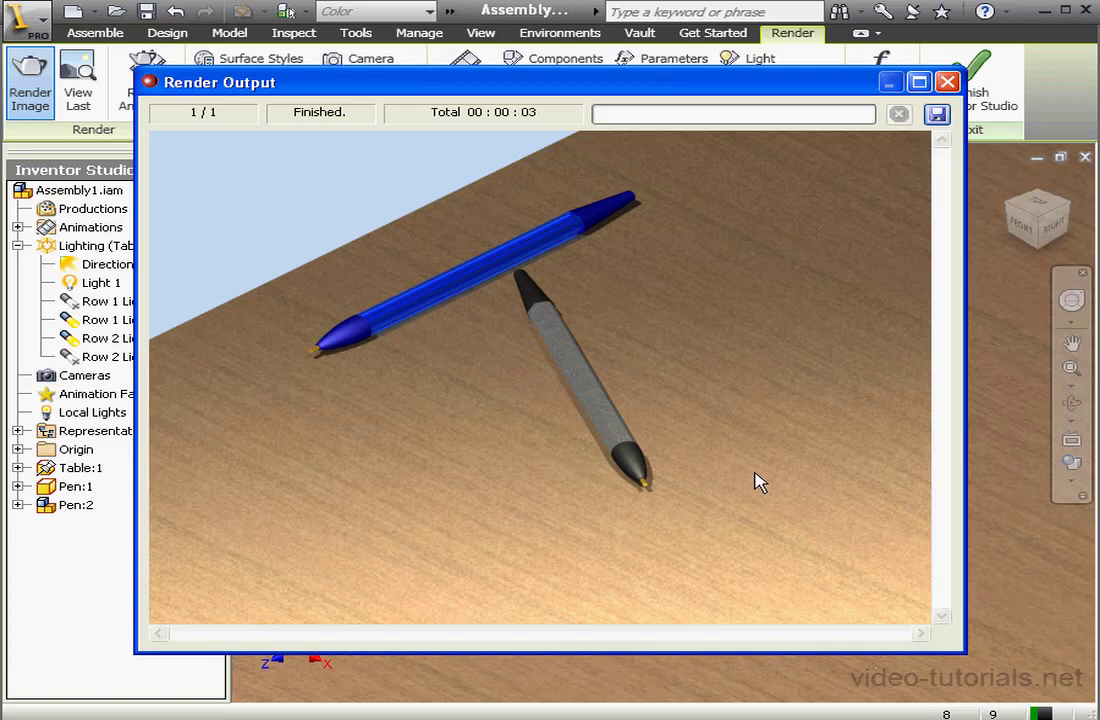
pyautogui.moveTo(762, 478)
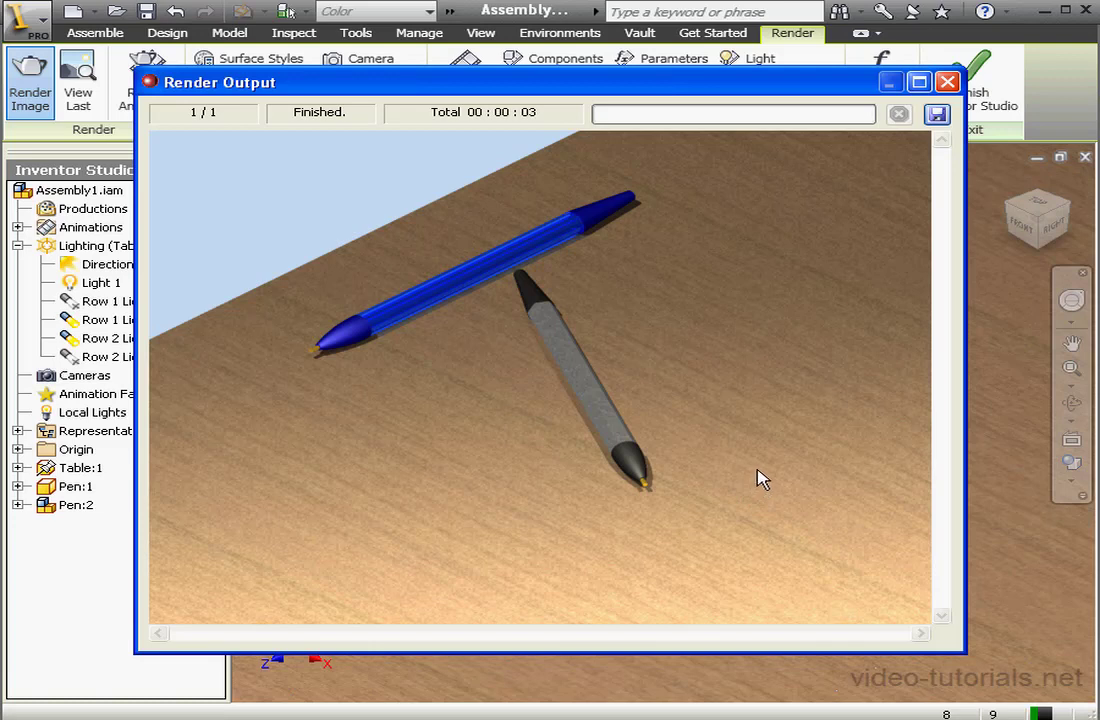